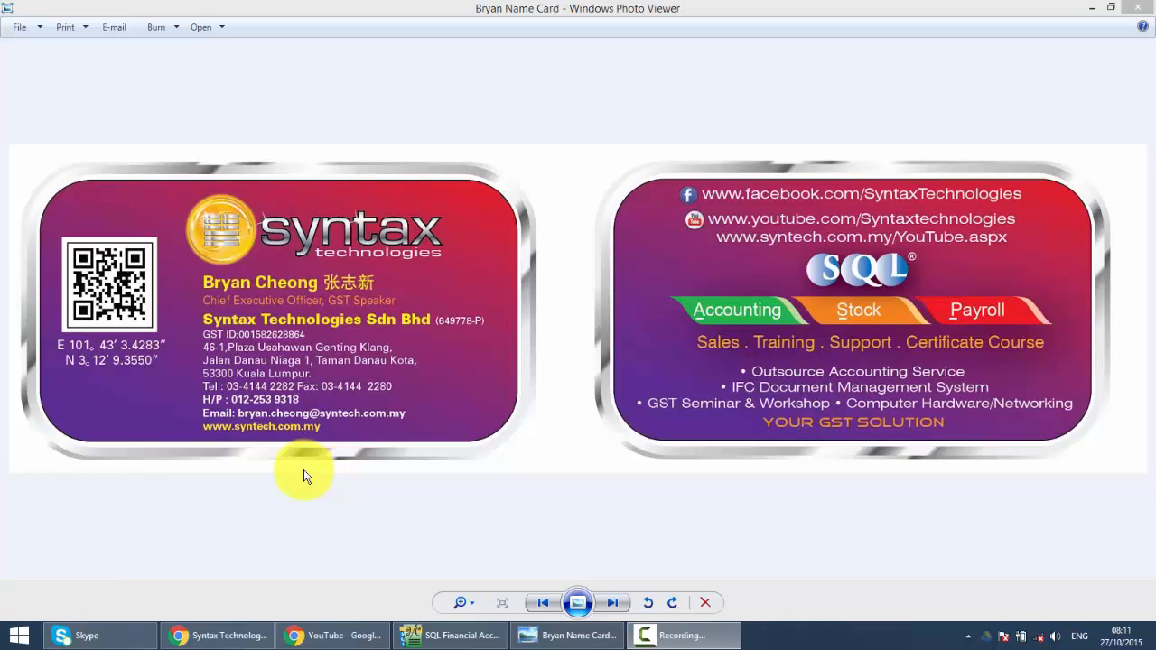
mouse_move(324, 448)
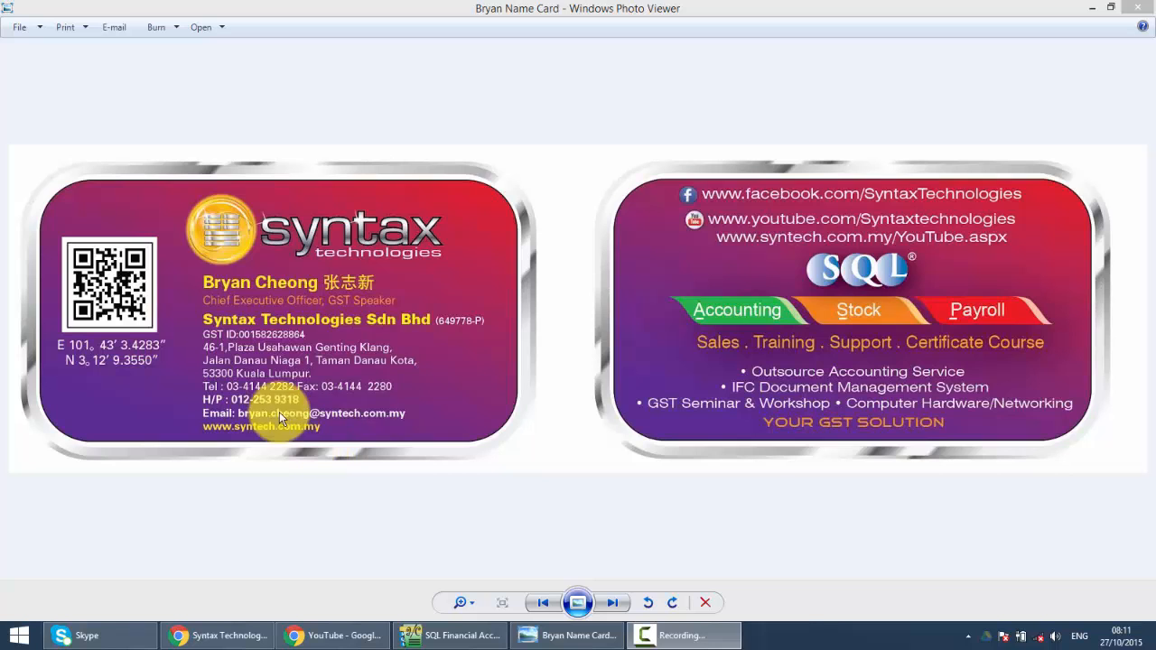
Return to SQL Financial Accounting and show the Debit Note list under Sales.
click(450, 636)
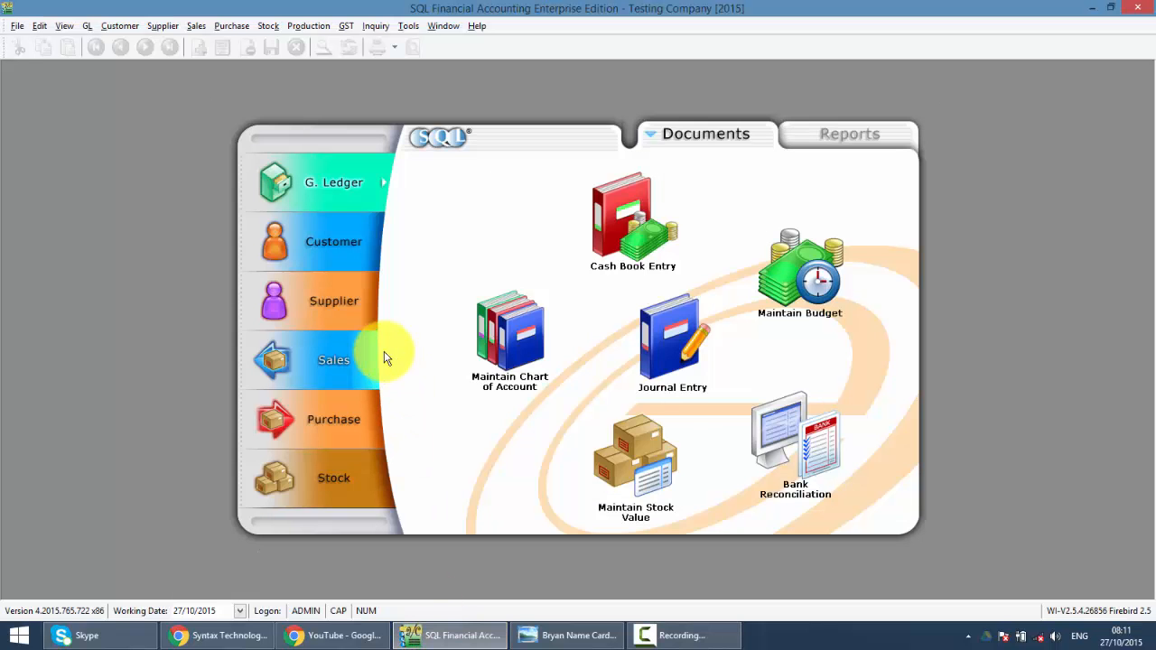
click(332, 359)
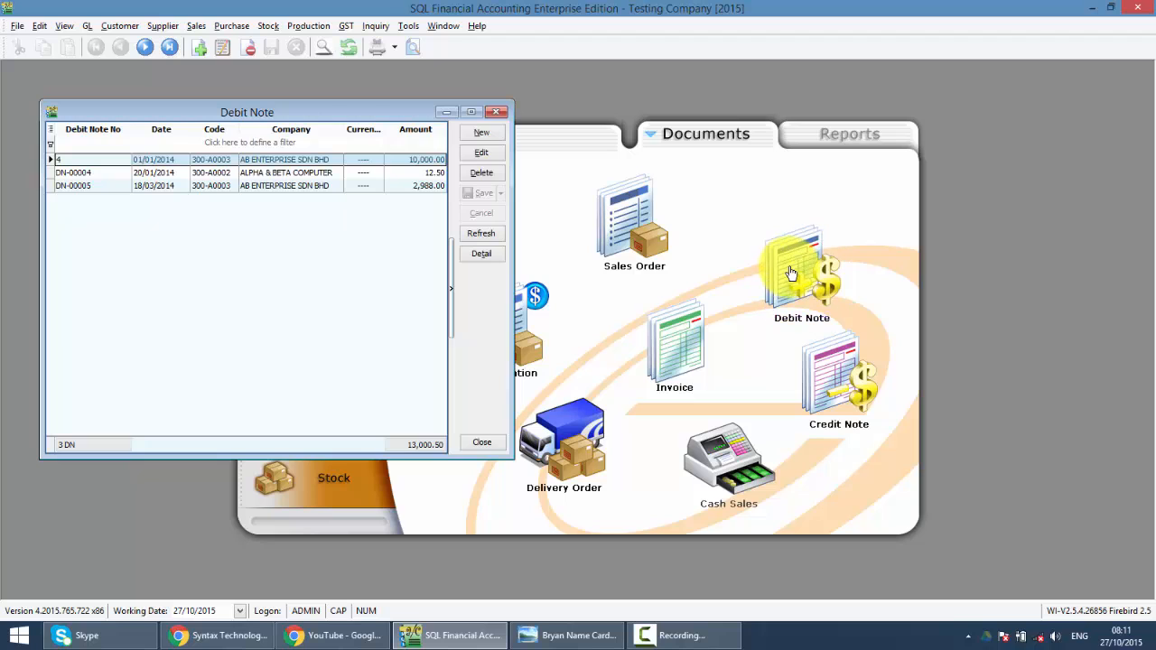
mouse_move(802, 273)
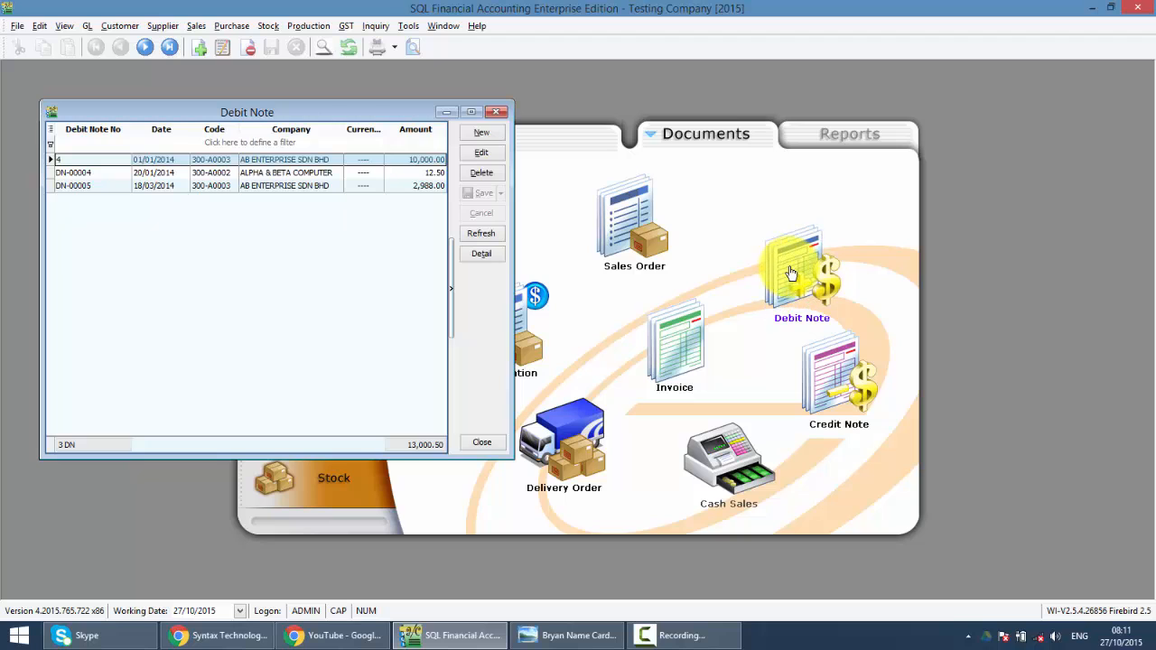
mouse_move(791, 273)
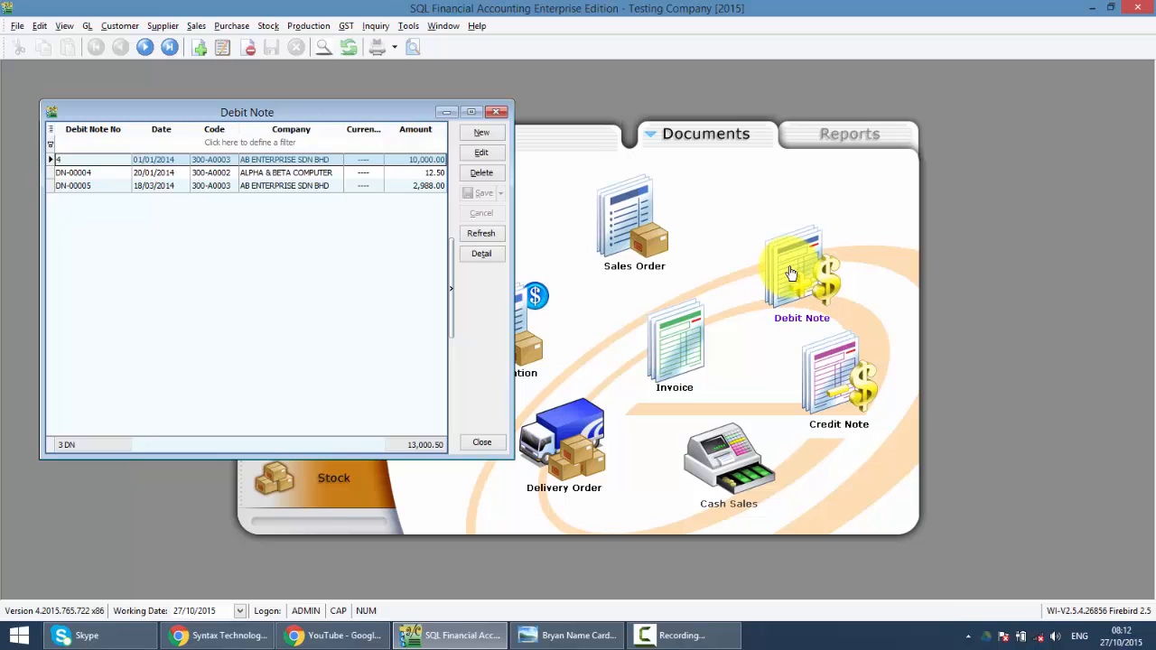
mouse_move(821, 326)
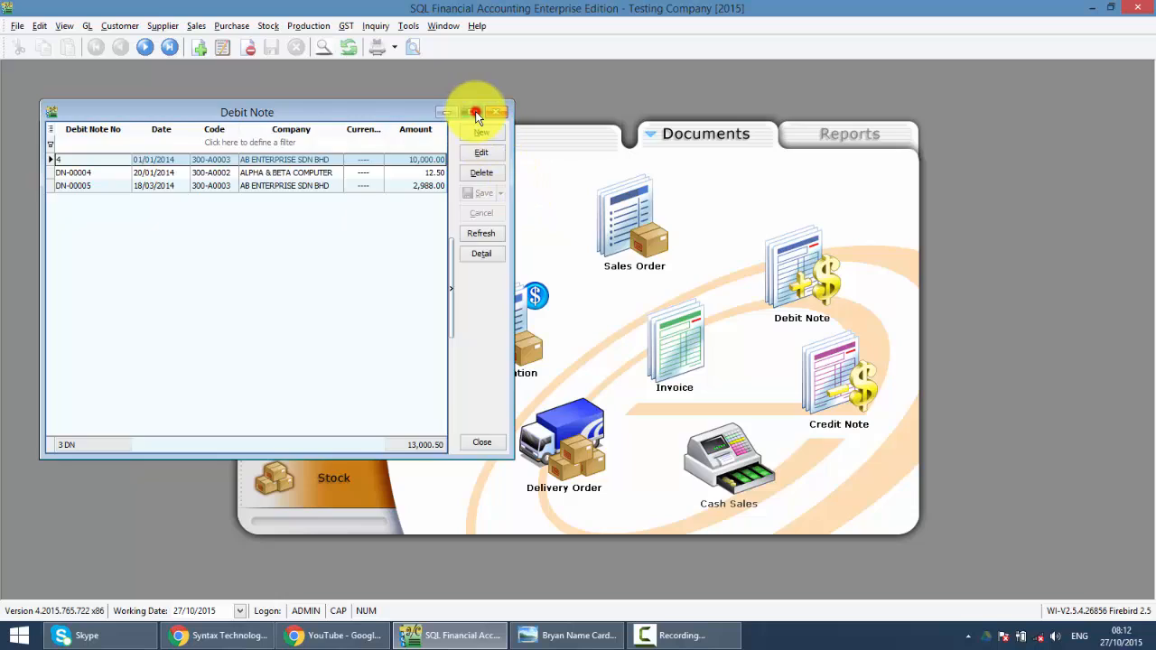
Maximize the Debit Note list and add an Agent column to its grid.
click(477, 112)
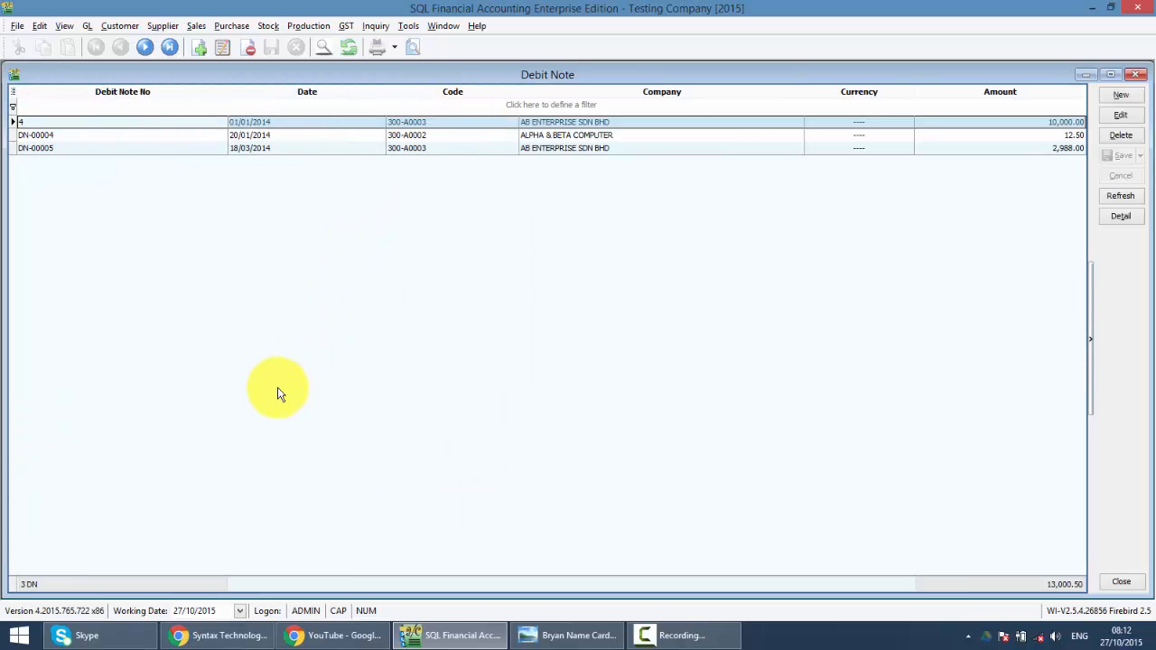
mouse_move(174, 133)
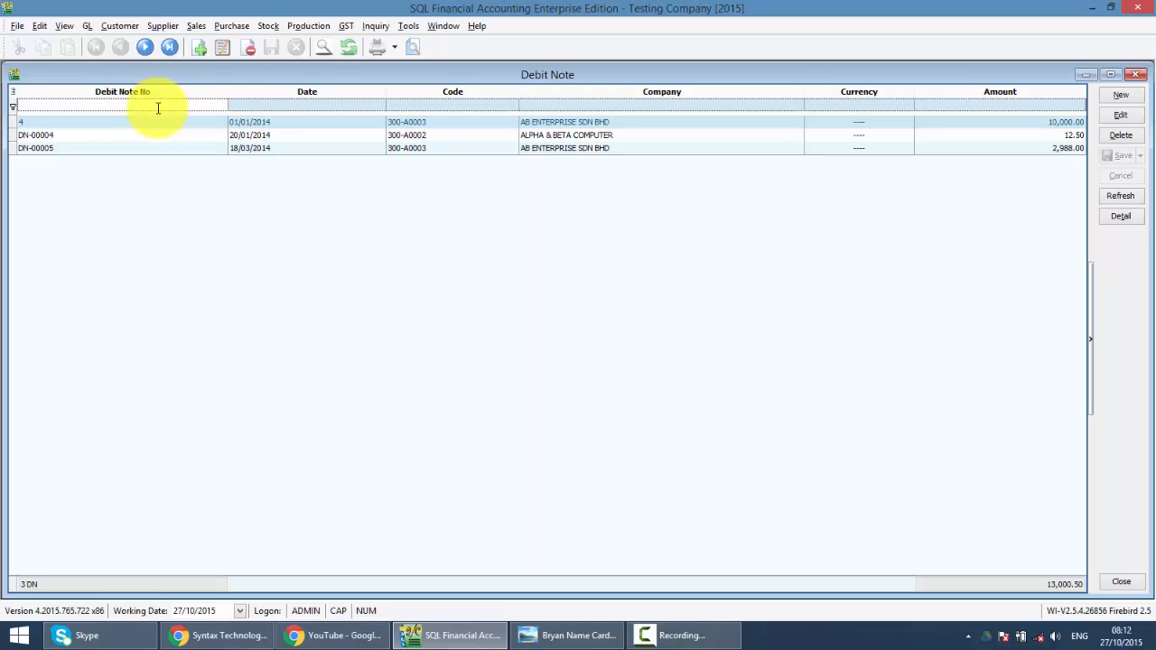
mouse_move(151, 149)
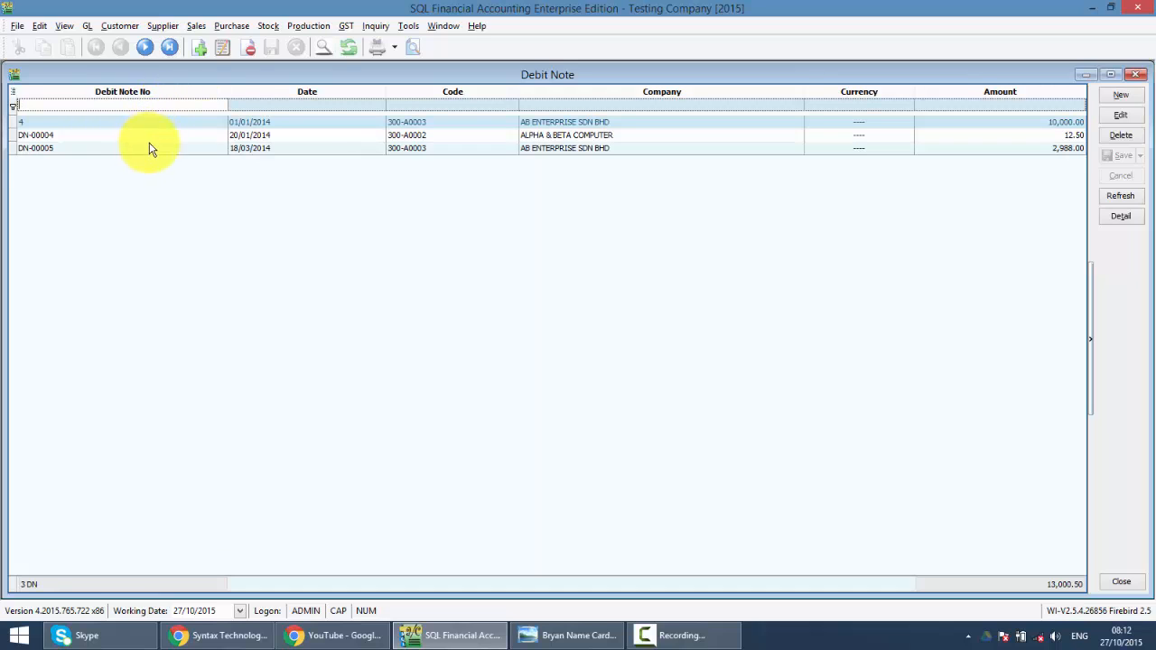
text(a)
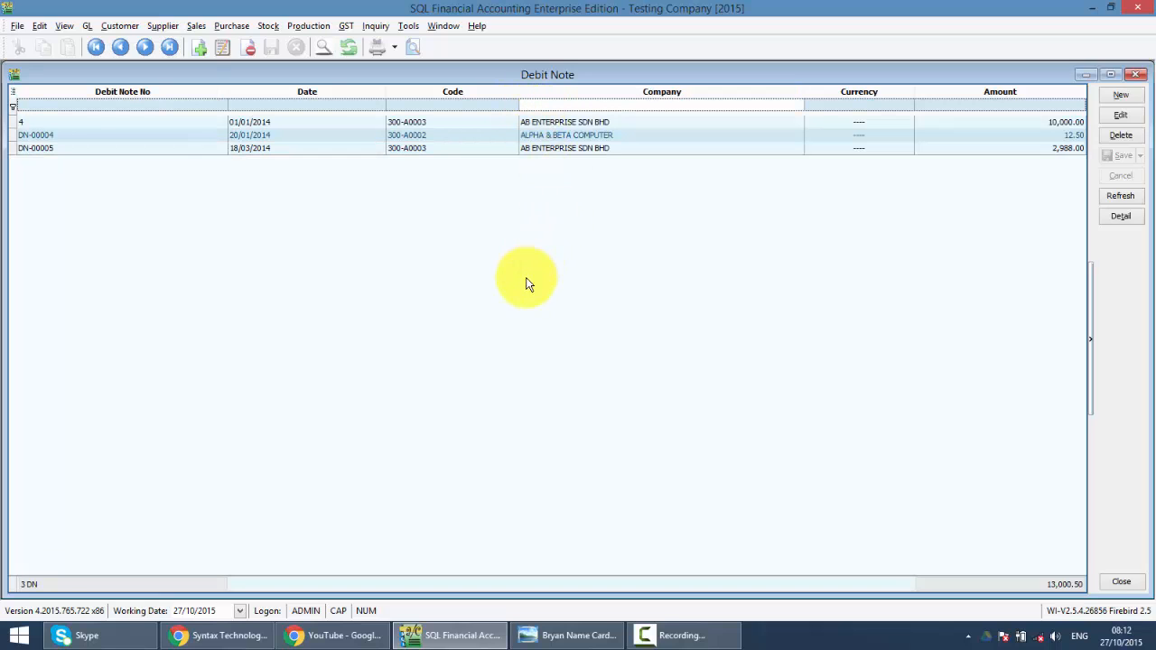
mouse_move(463, 85)
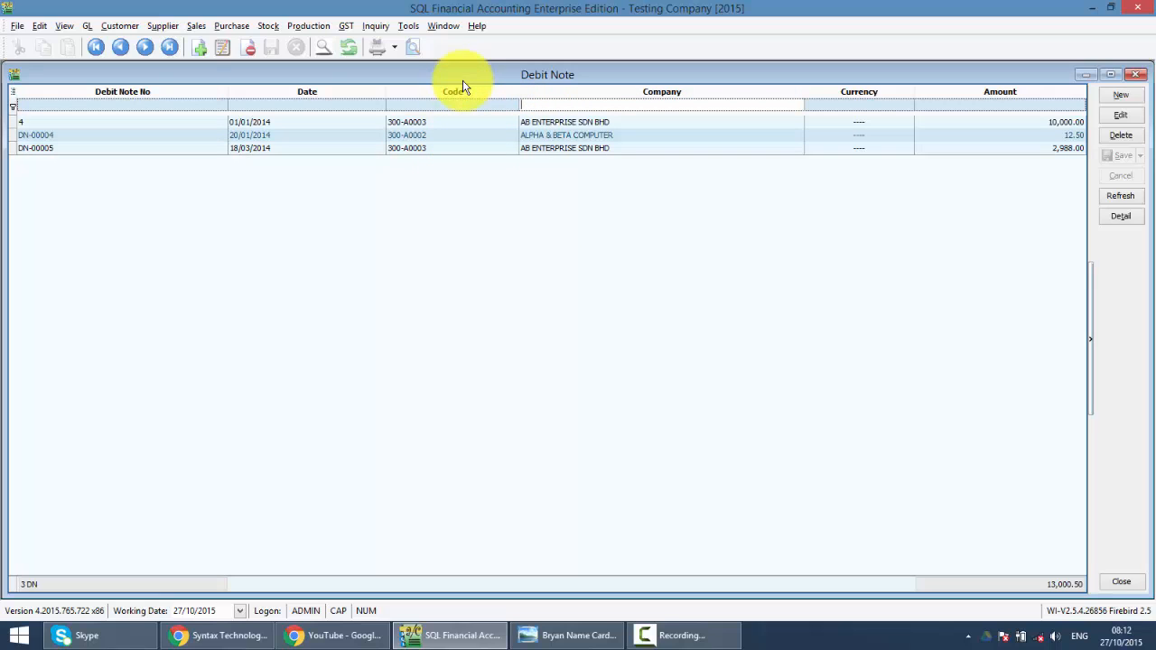
right_click(453, 91)
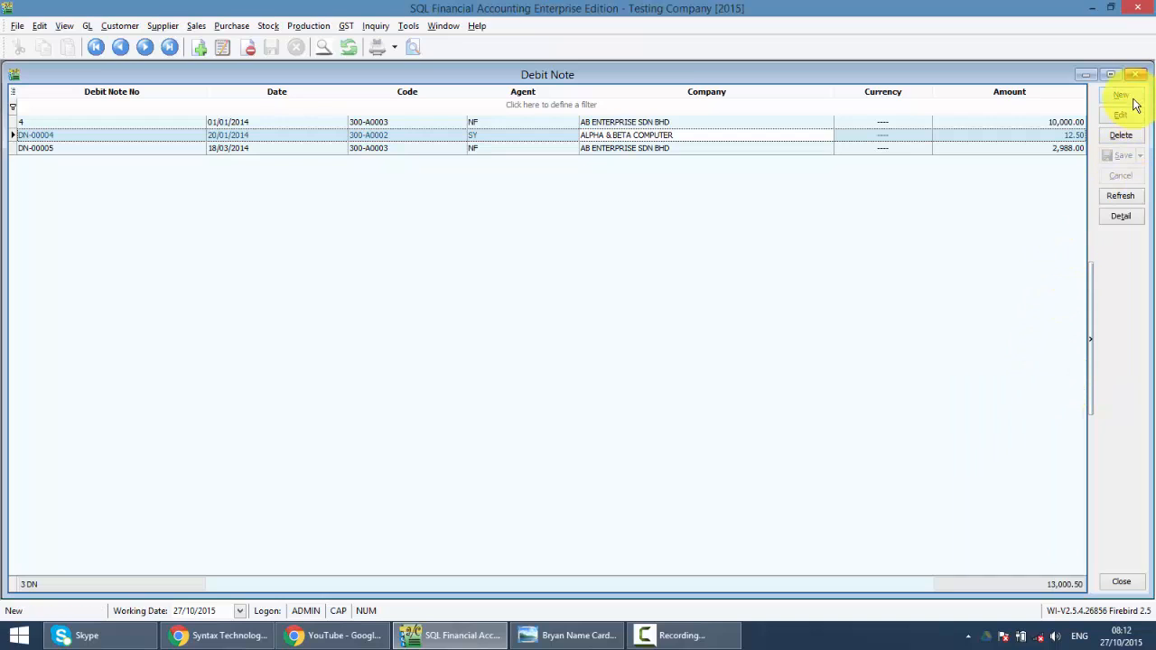
Create a new debit note and choose customer Kitty Security Sdn Bhd, filling agent HALIM and 60-day terms.
click(1120, 94)
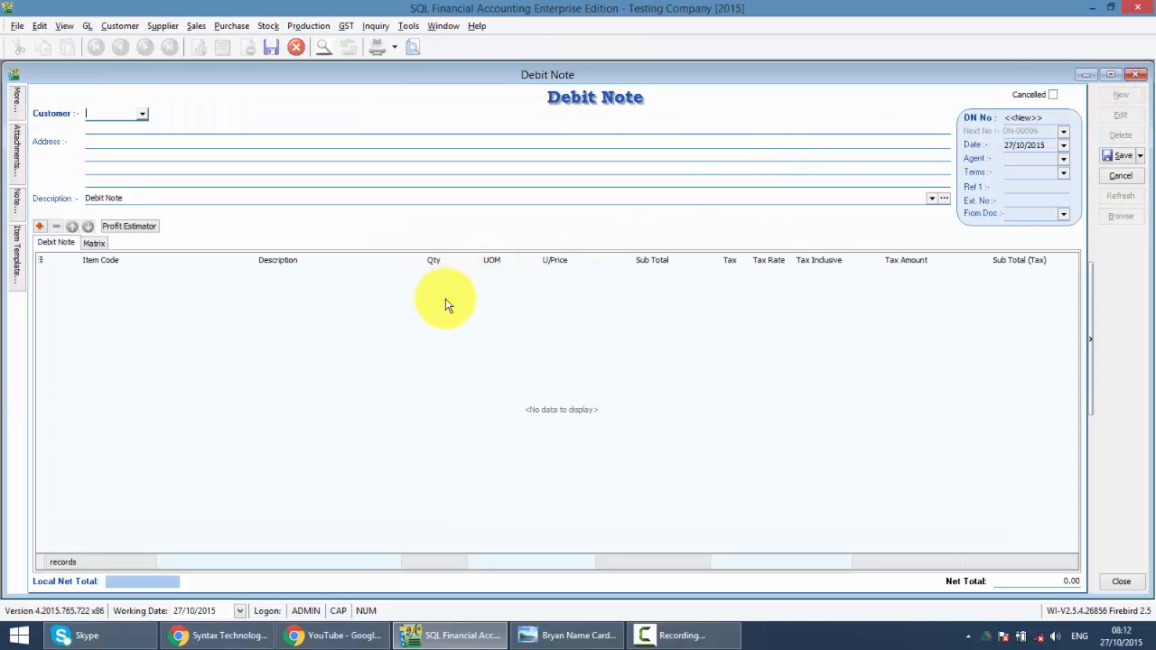
click(141, 112)
text(ki)
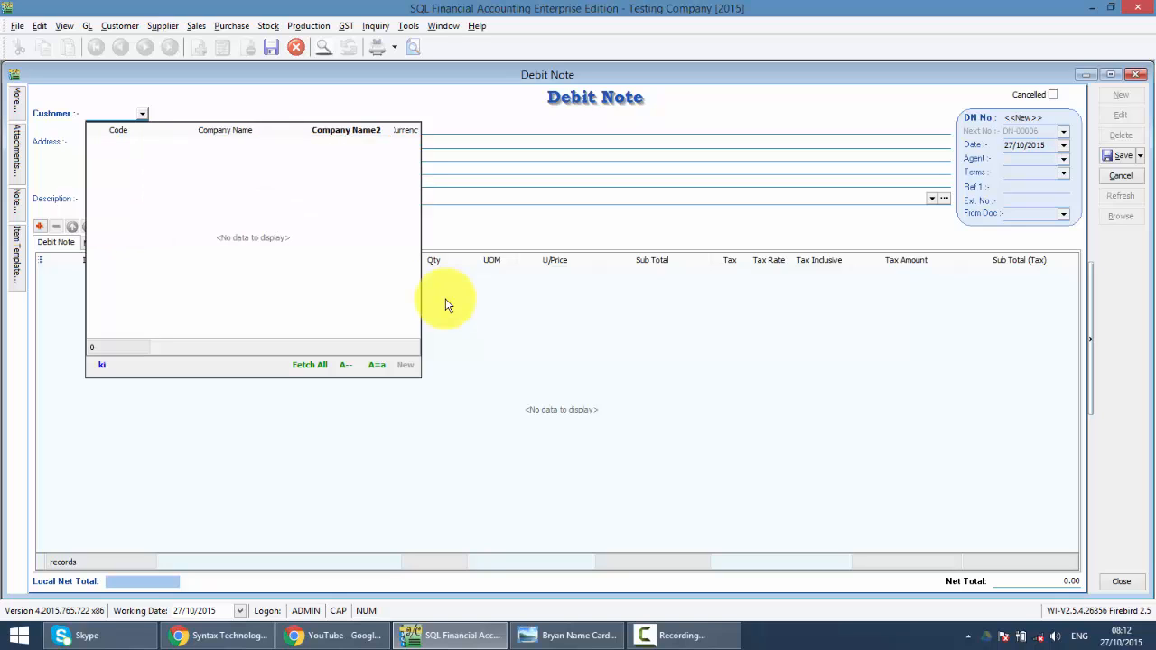
mouse_move(267, 271)
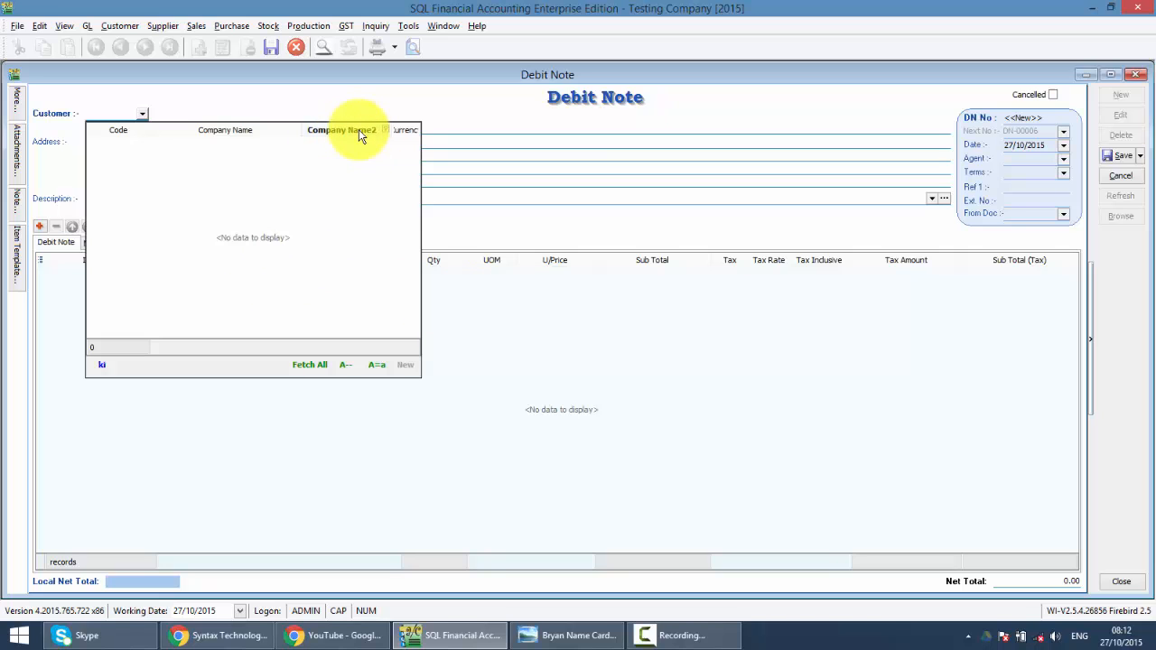
mouse_move(353, 154)
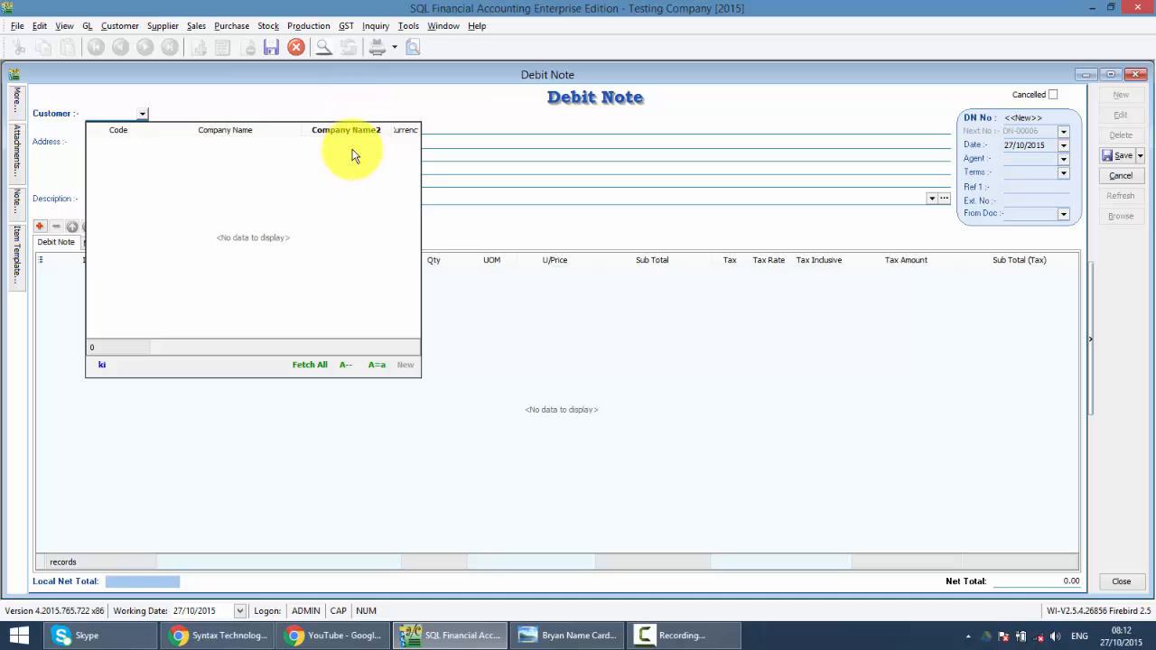
click(311, 365)
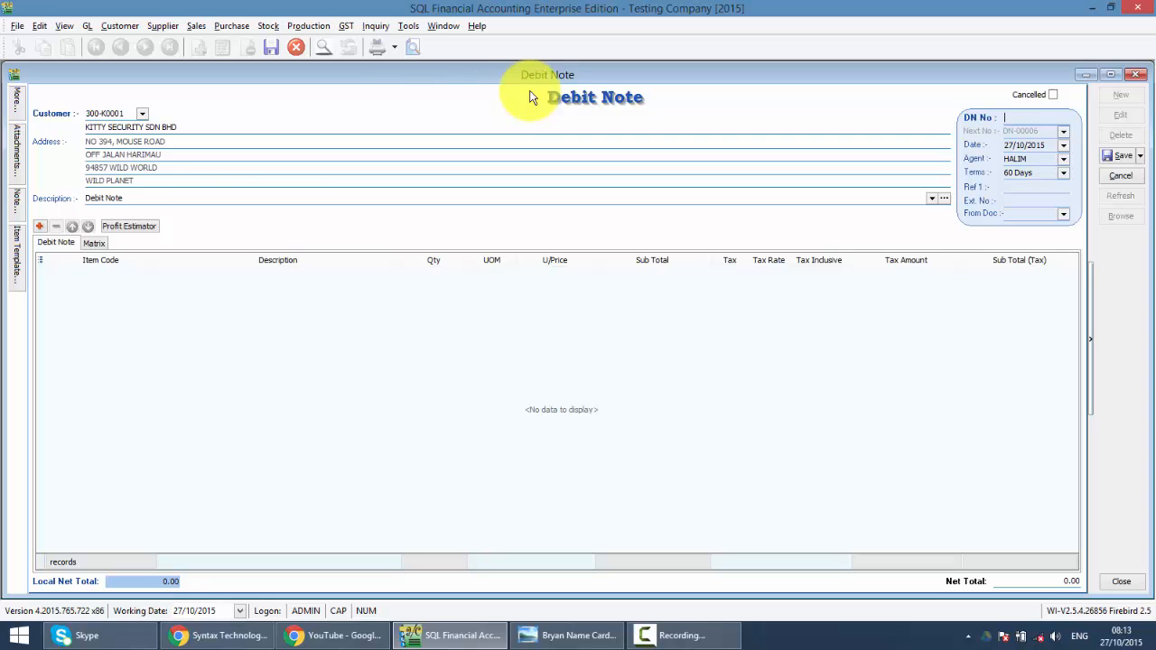
Bring up the extra debit note commands to insert the MAXIS PREPAID RM120 item line.
right_click(560, 103)
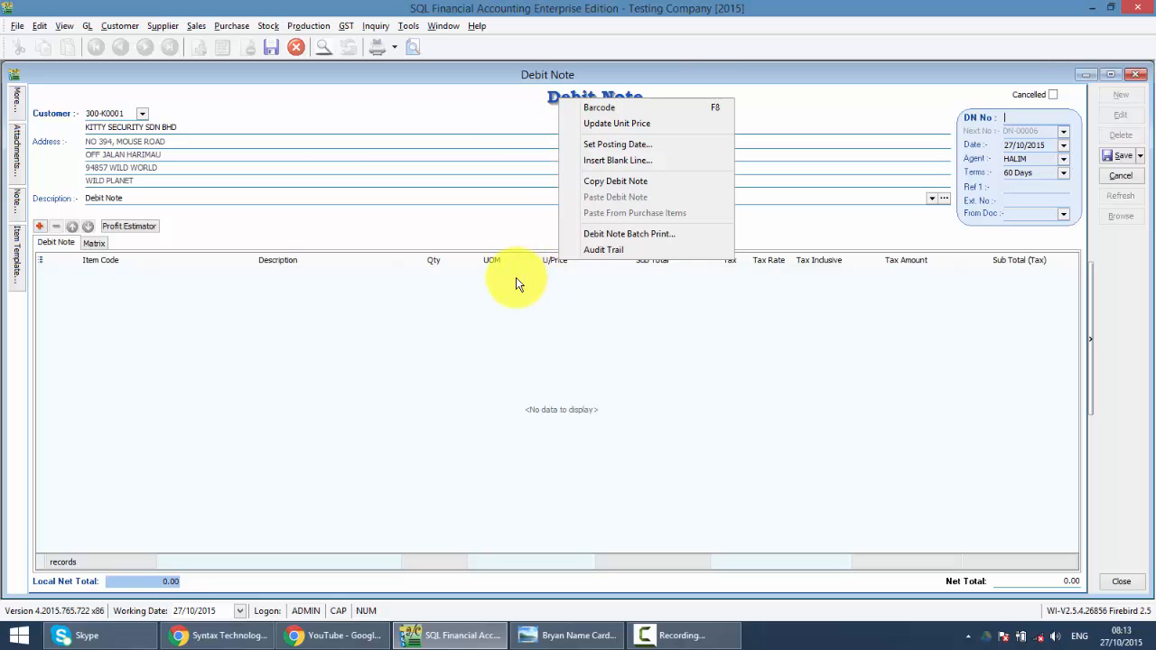
mouse_move(488, 285)
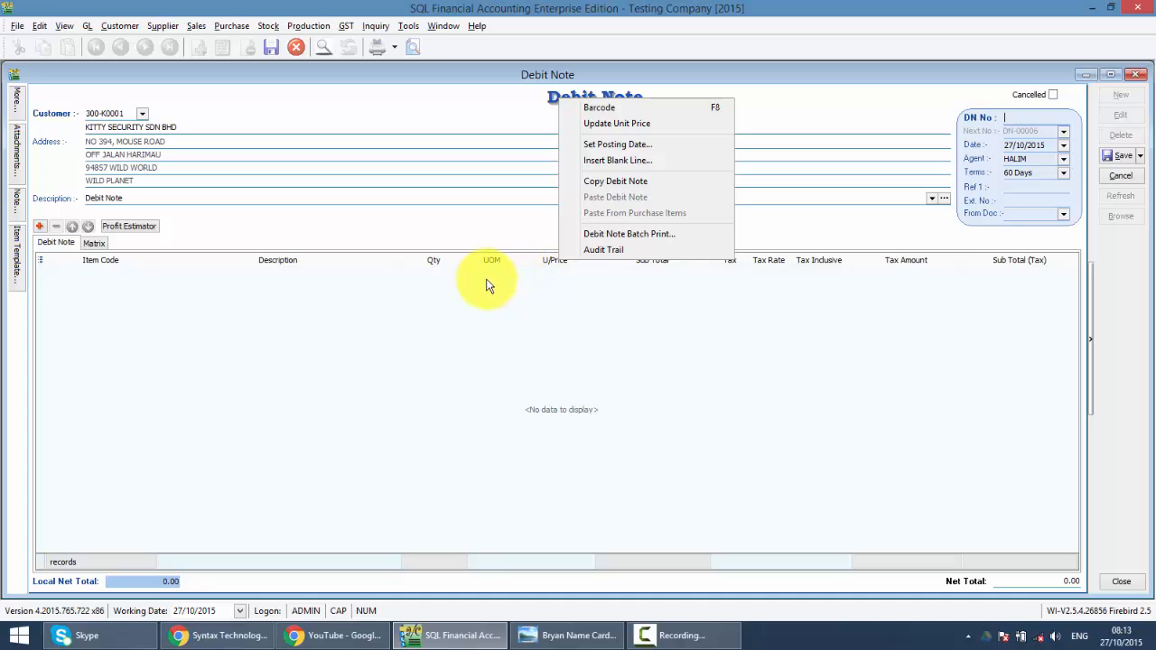
mouse_move(432, 285)
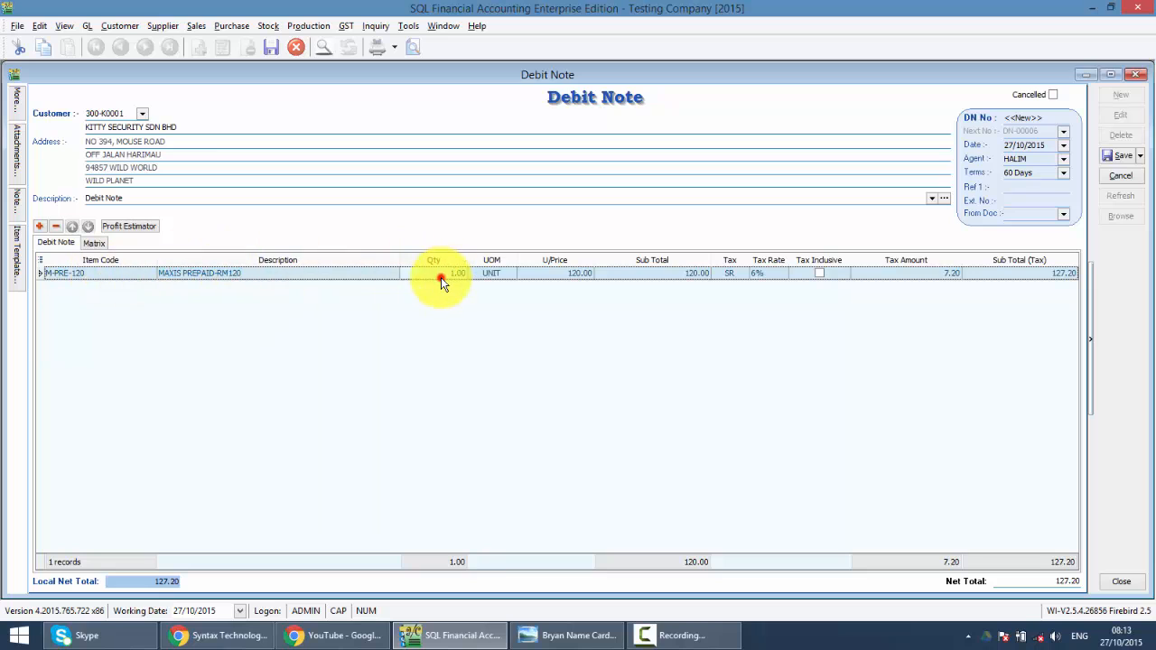
Set quantity 2.00, then add a Transportation Charge line priced at 50.00, totalling 307.40.
text(2.00)
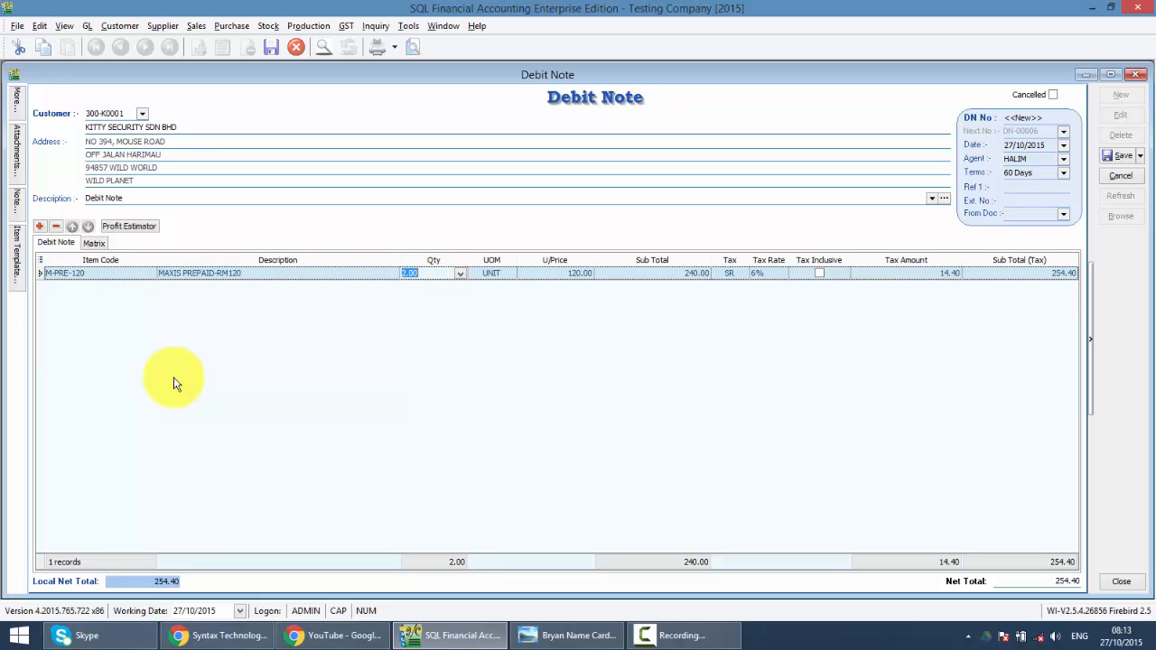
mouse_move(173, 383)
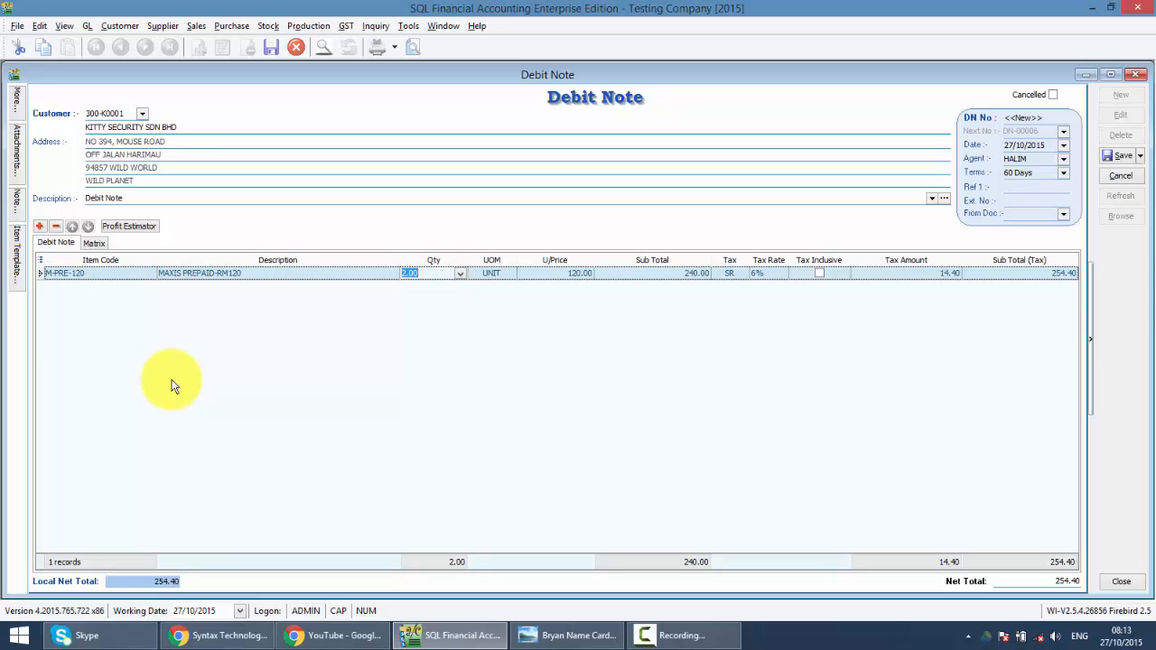
click(40, 226)
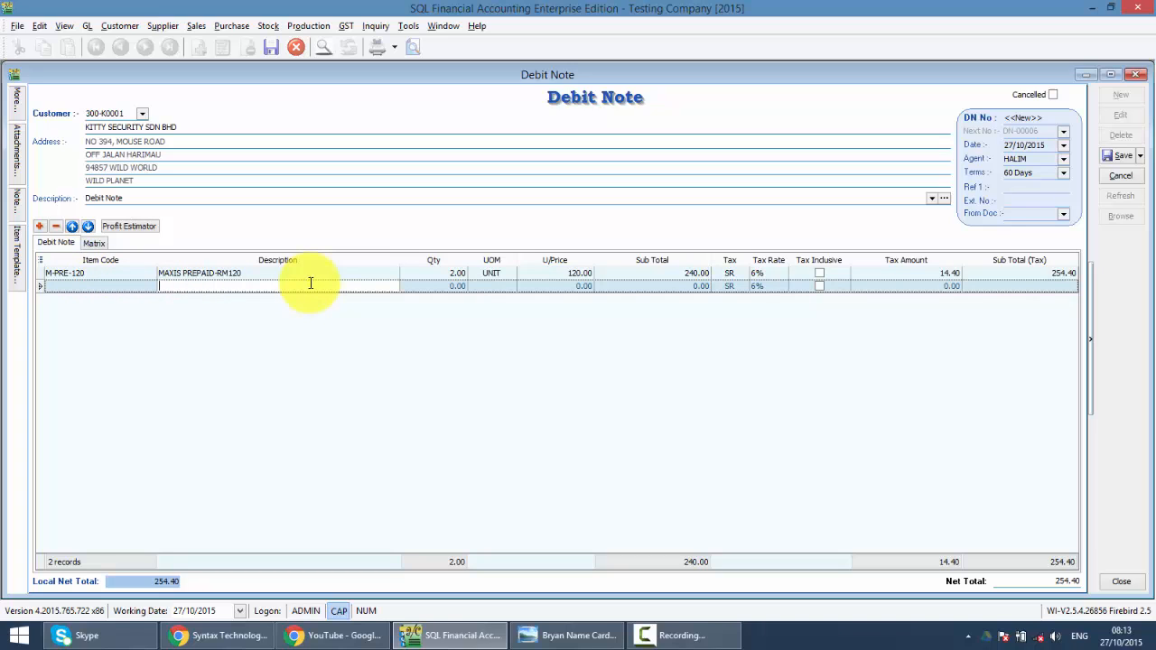
text(TRANSPORTATION)
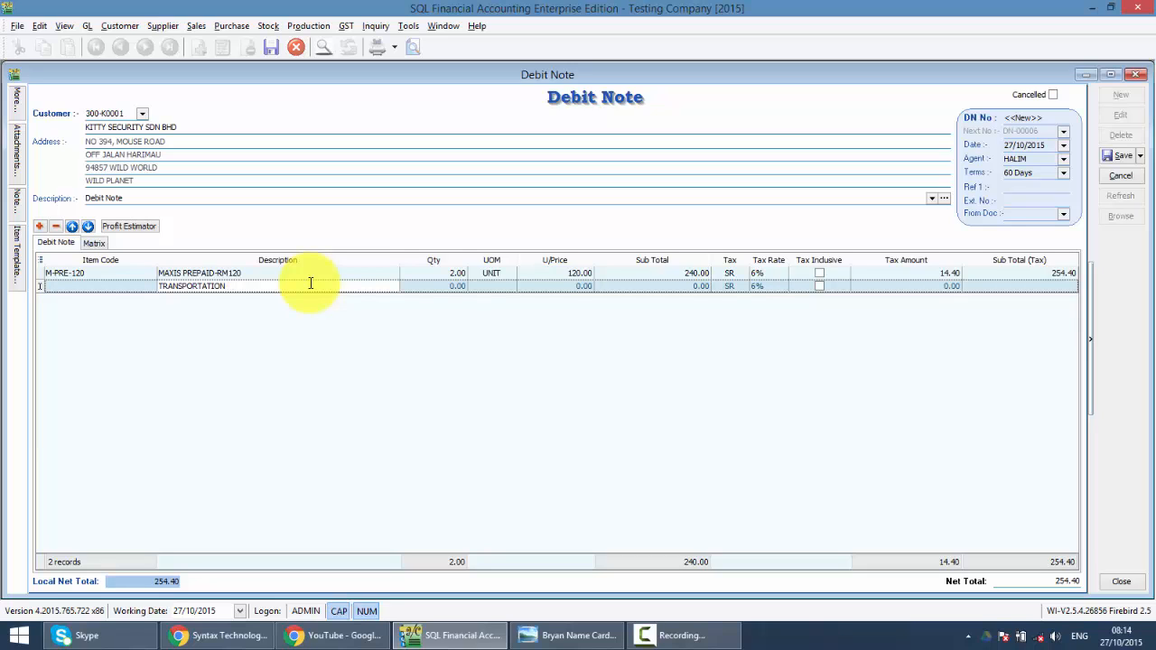
text(CHARGE)
click(434, 286)
text(1)
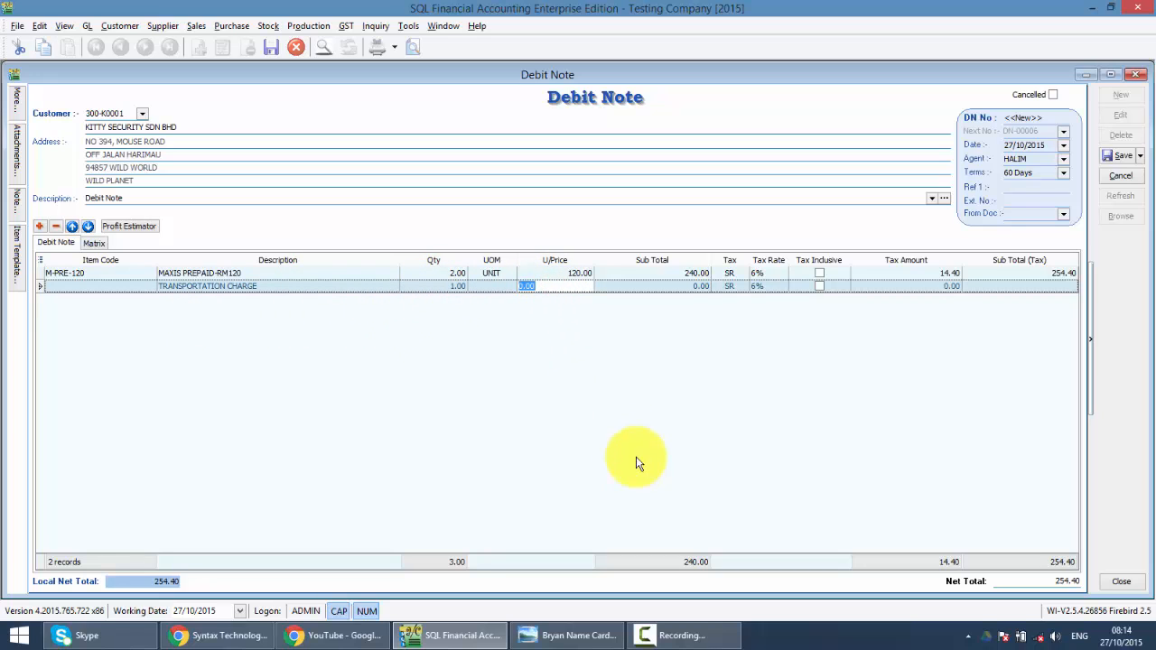
text(50.00)
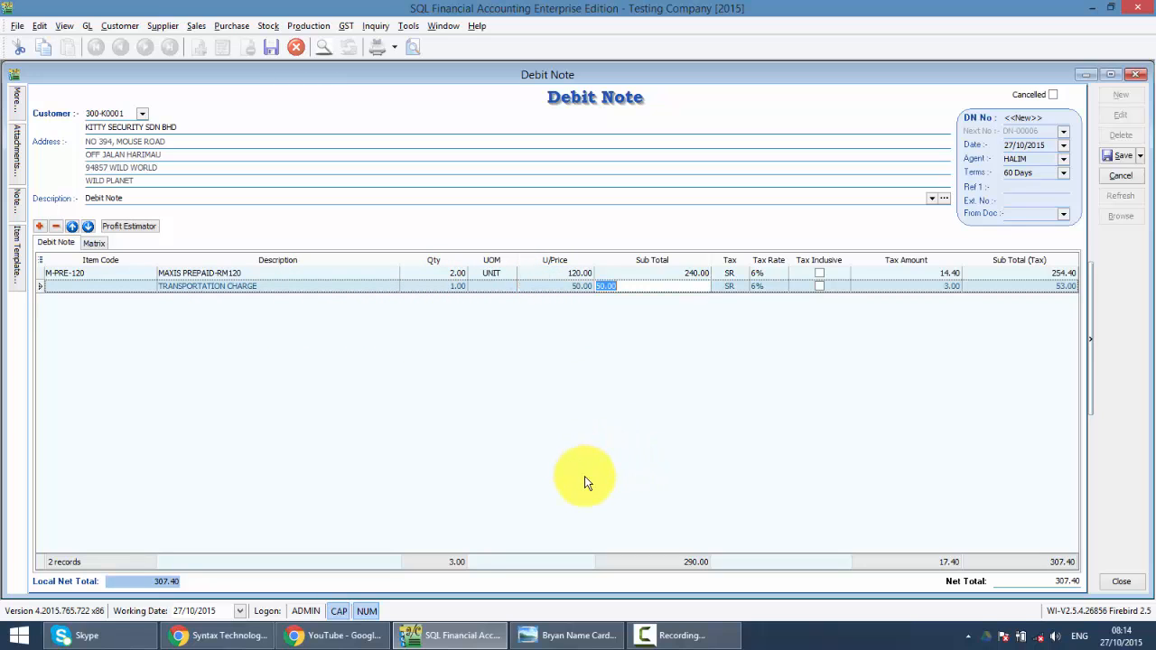
mouse_move(549, 567)
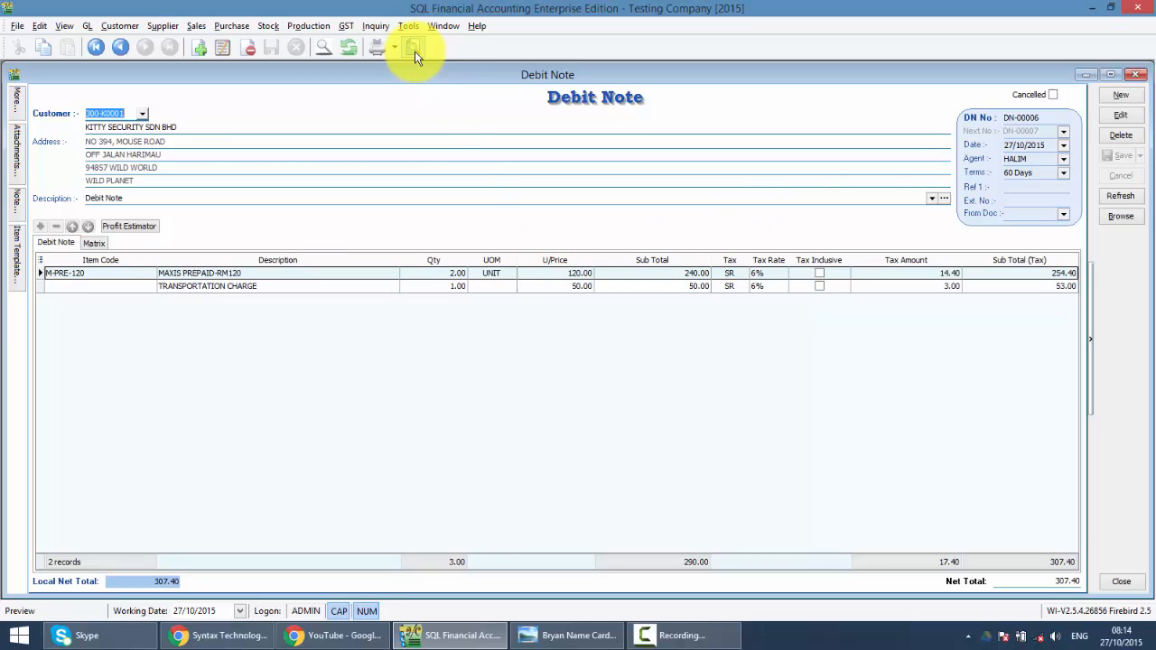
mouse_move(415, 47)
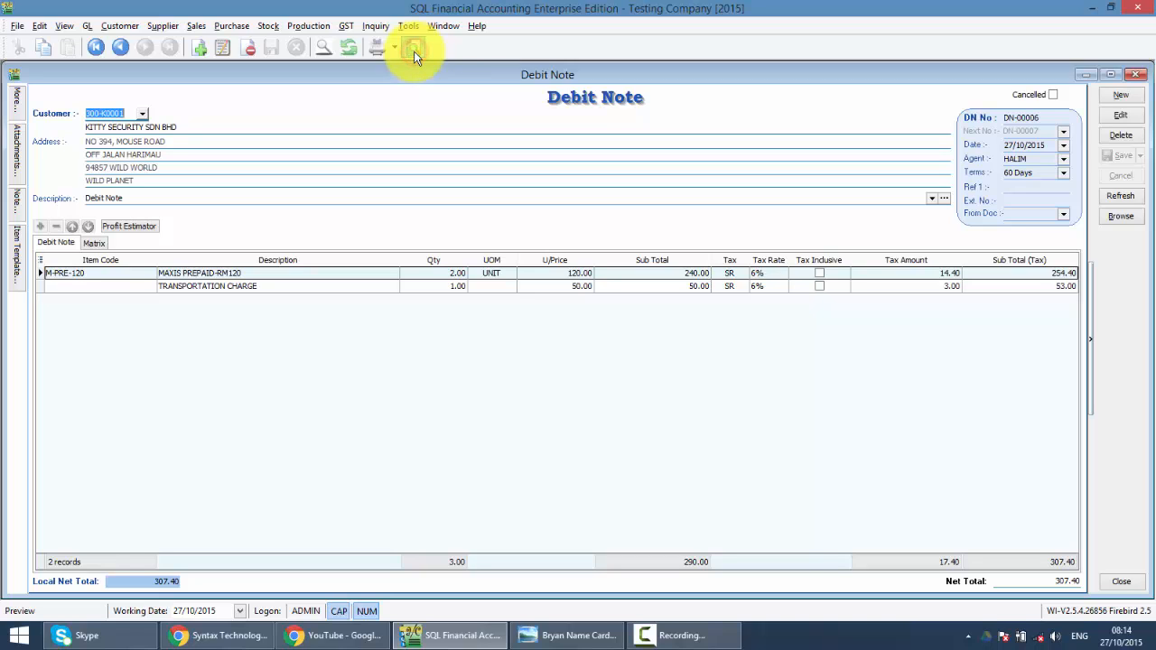
Preview DN-00006 using the Sales Debit Note 5 - Half Page layout.
click(416, 47)
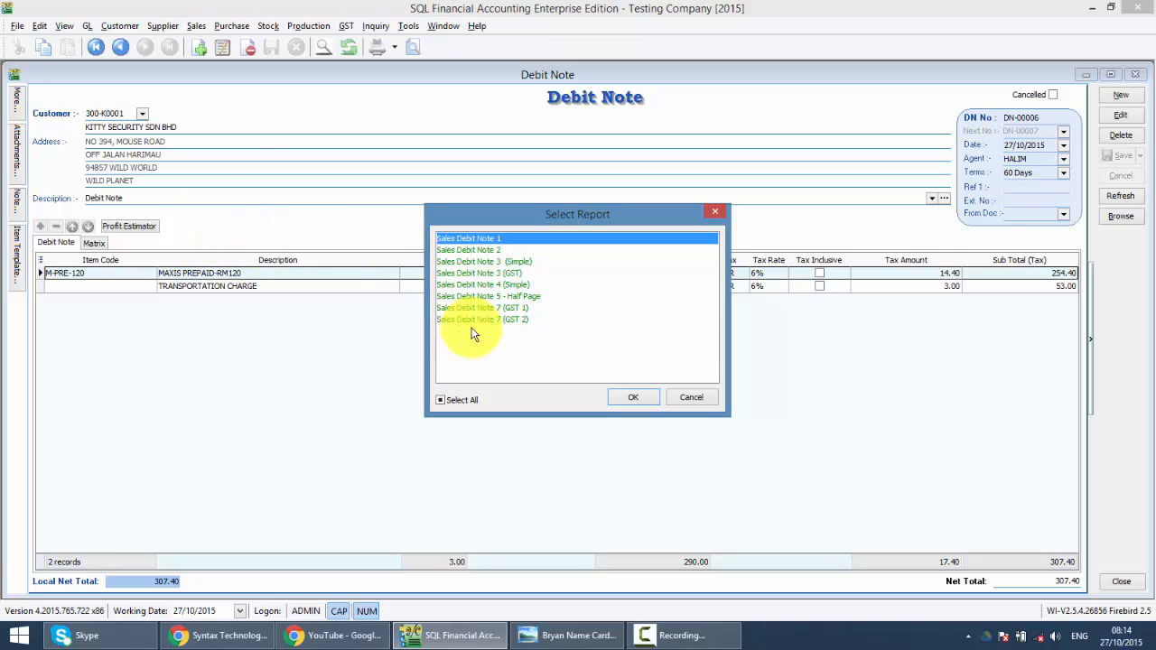
click(633, 397)
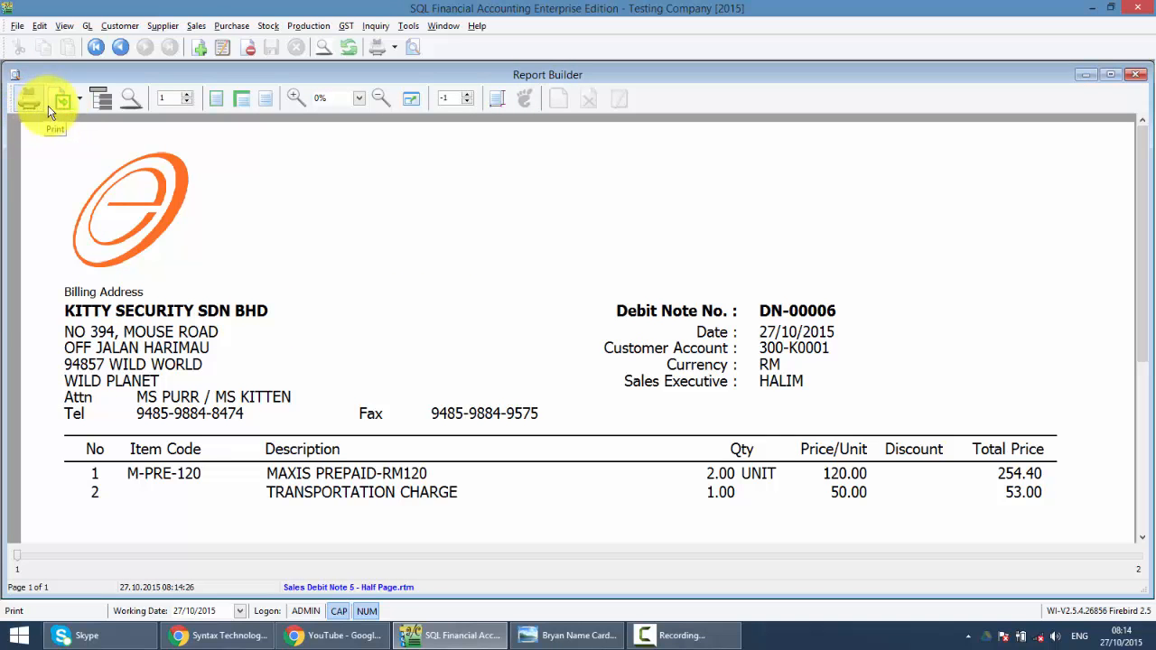
mouse_move(62, 98)
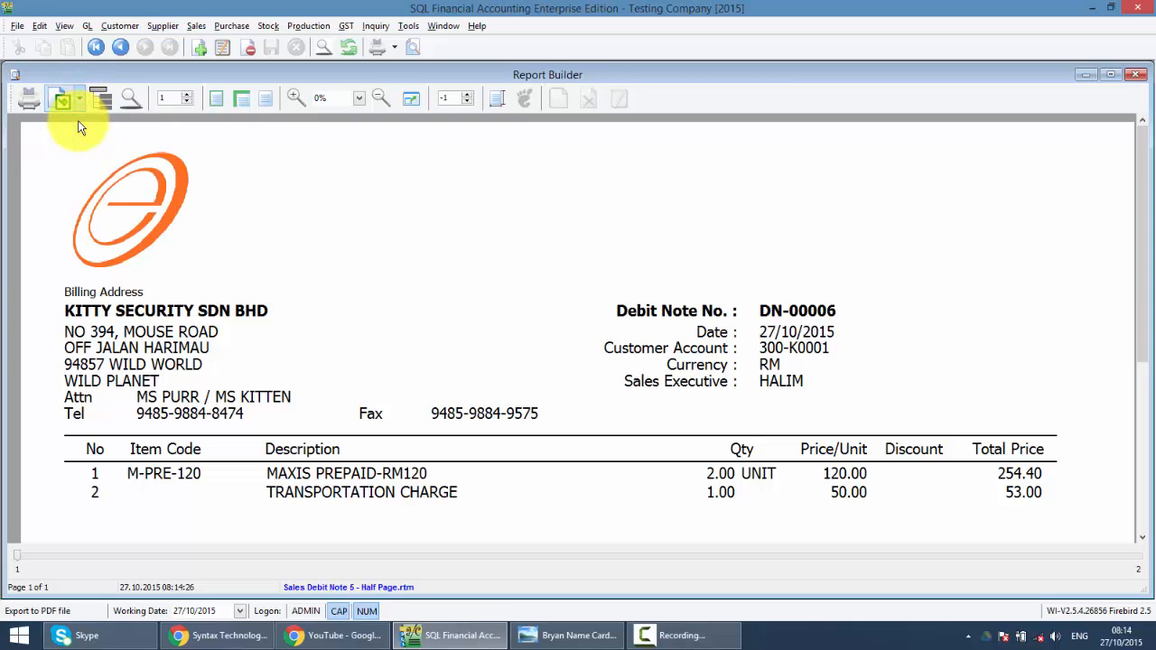
Export the debit note to the desktop as a PDF named KITTY DN and close the preview.
click(63, 98)
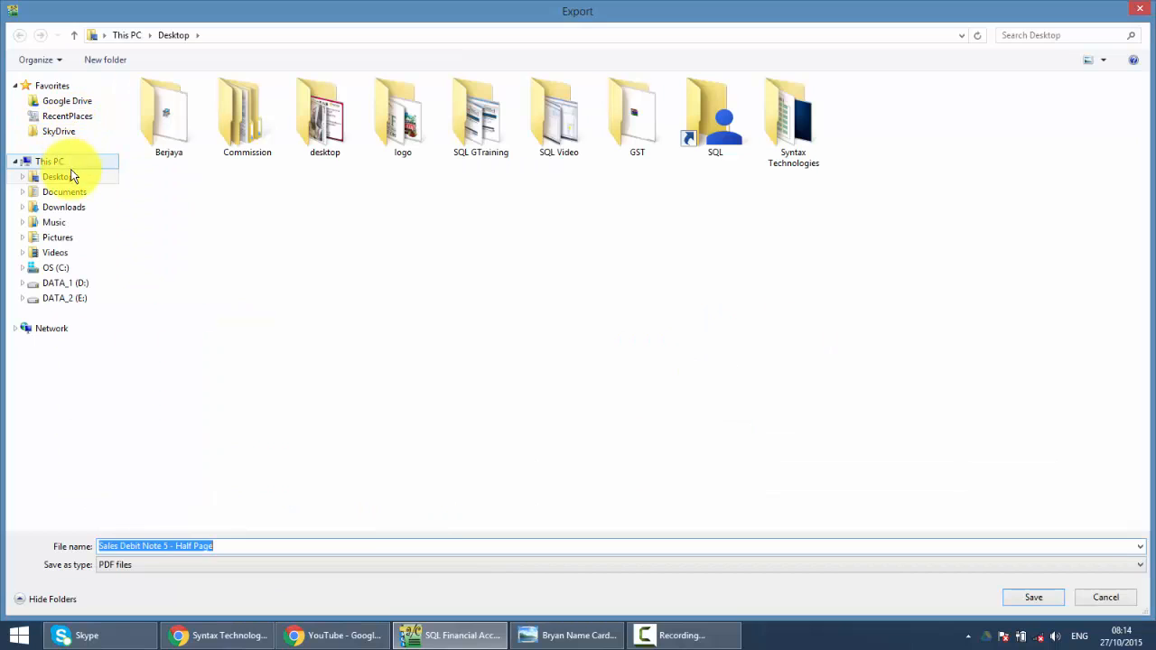
click(270, 546)
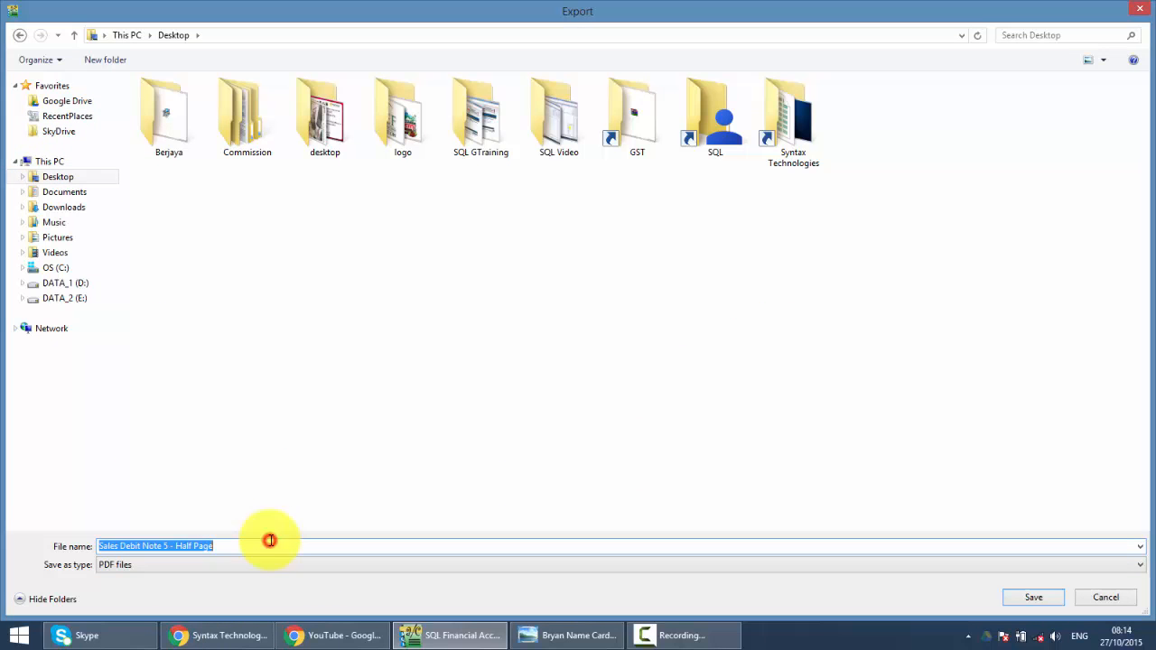
text(KITTY DN)
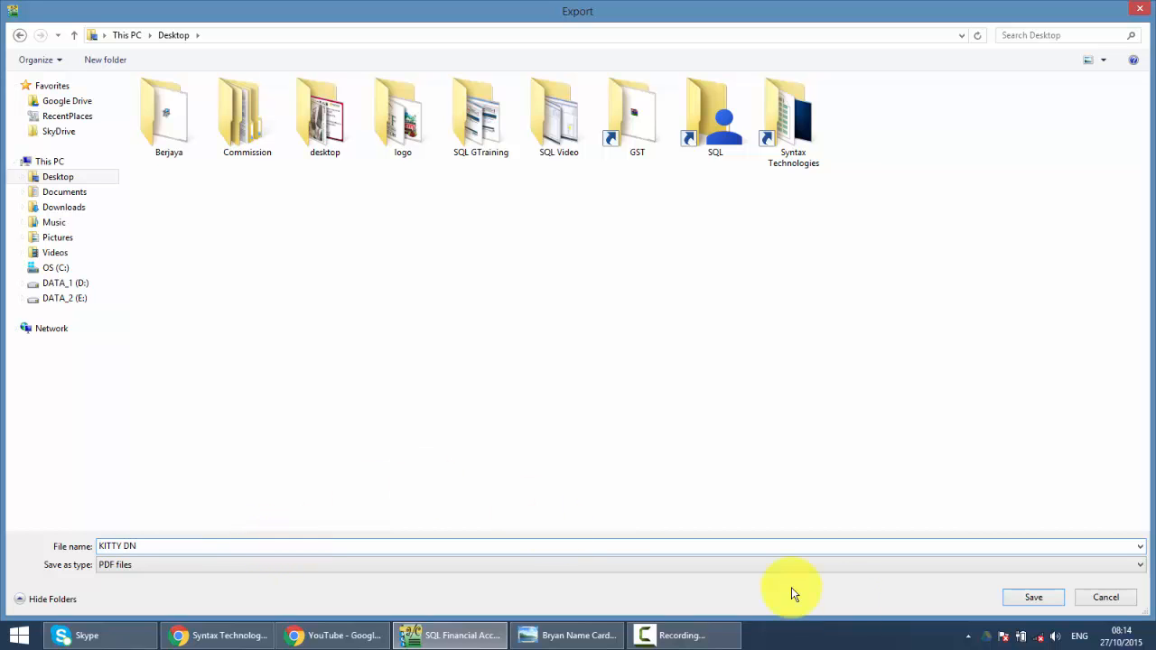
click(1034, 596)
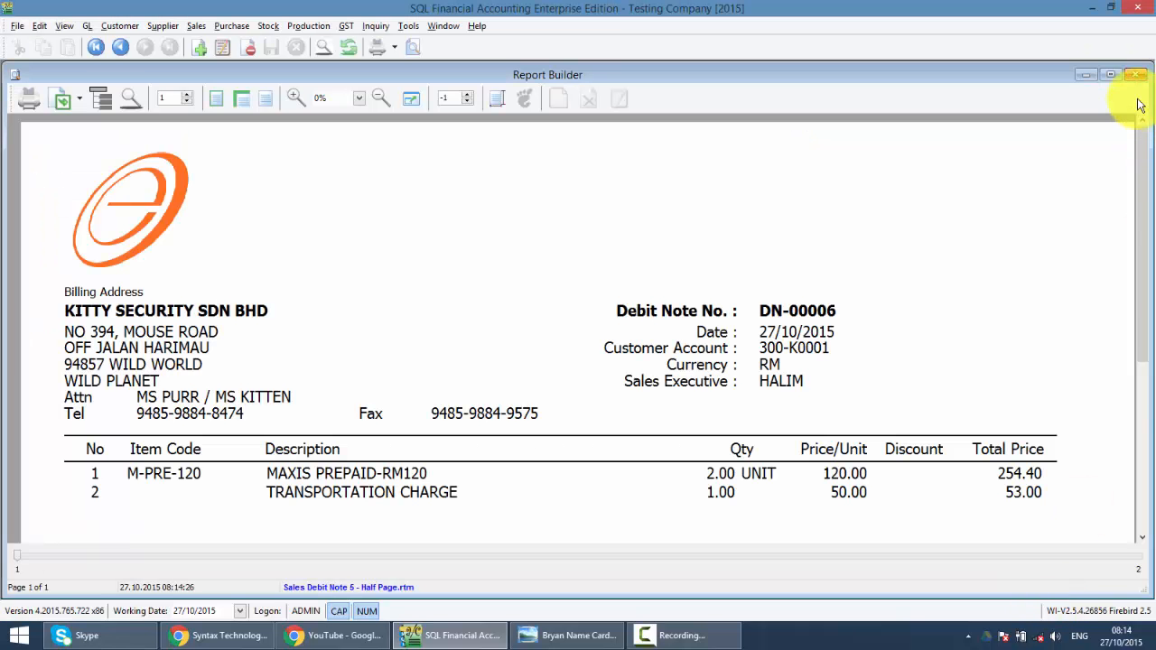
click(568, 636)
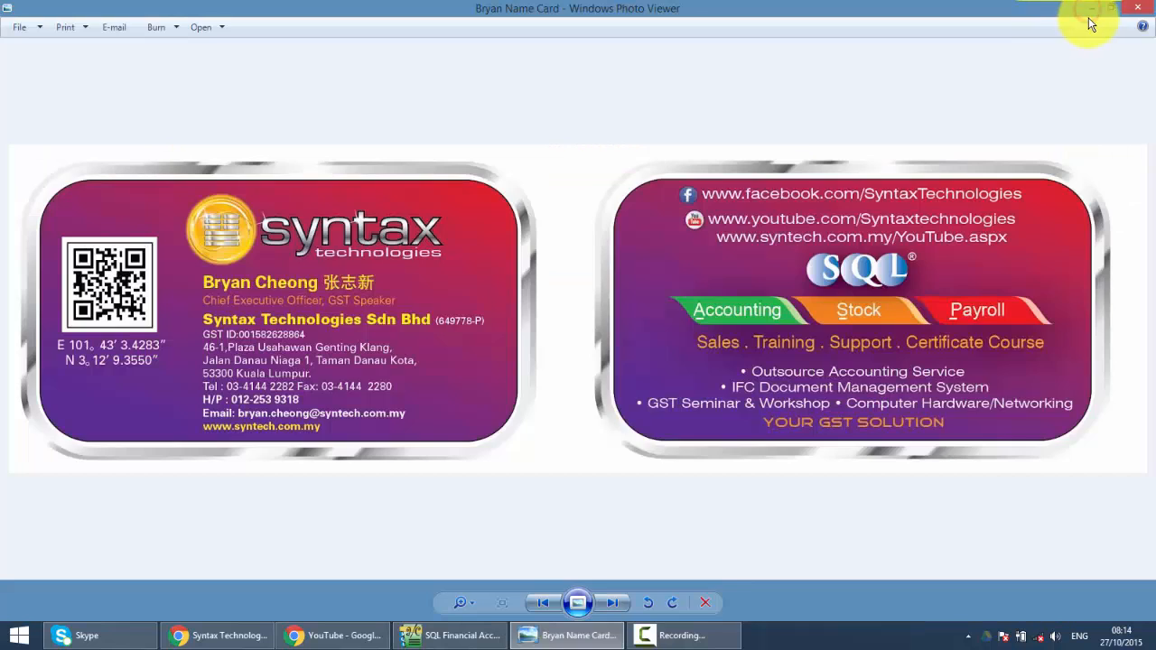
Move the KITTY DN PDF up the desktop, view it, then switch to the Syntax Technologies browser window.
click(1081, 7)
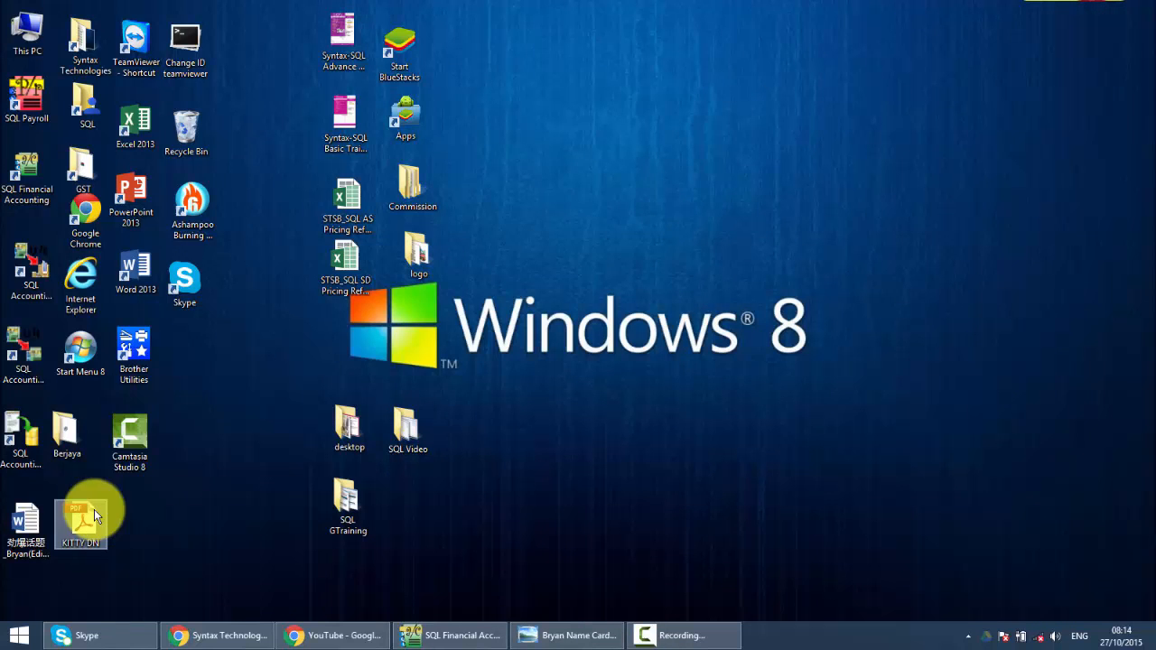
drag(80, 515, 701, 123)
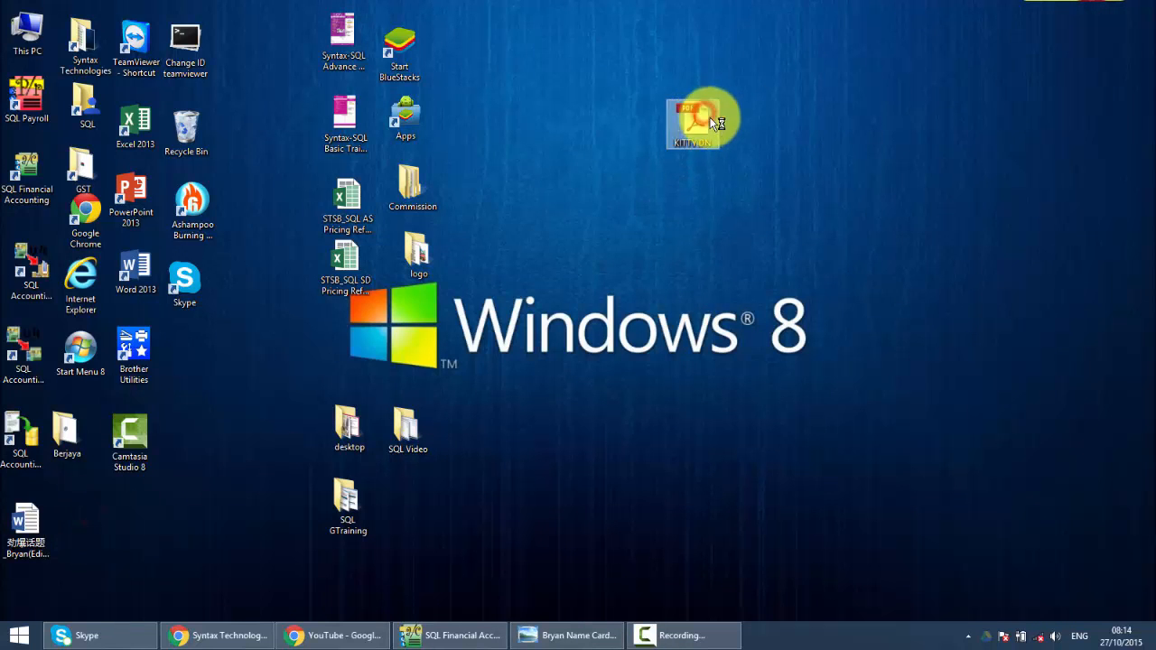
double_click(701, 117)
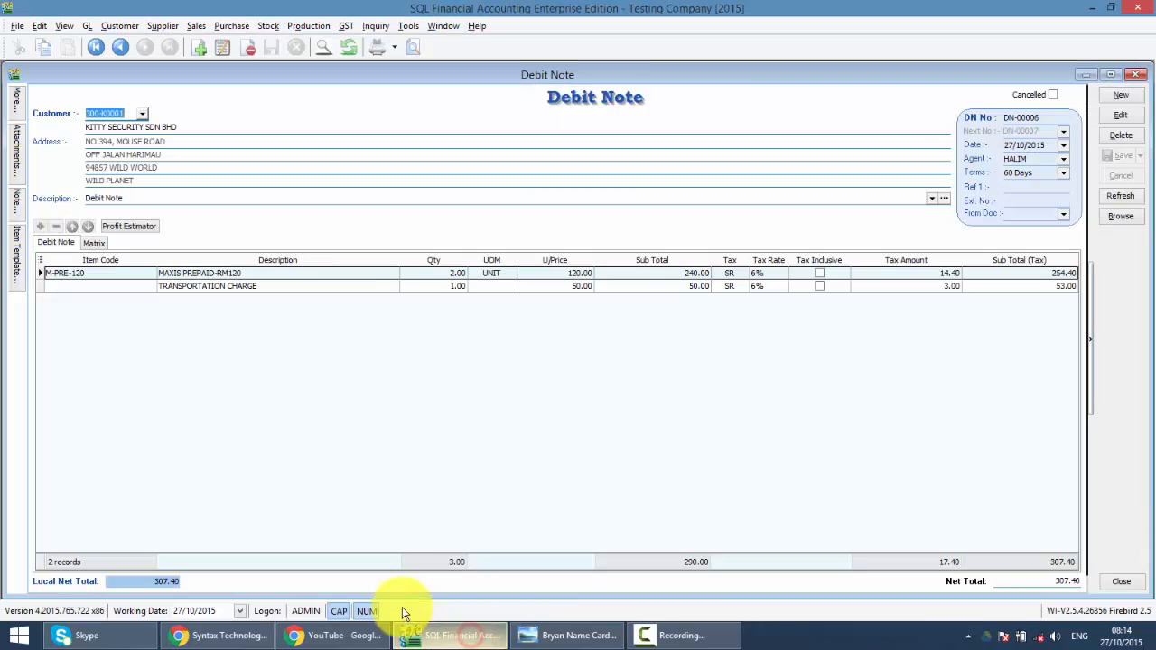
mouse_move(887, 125)
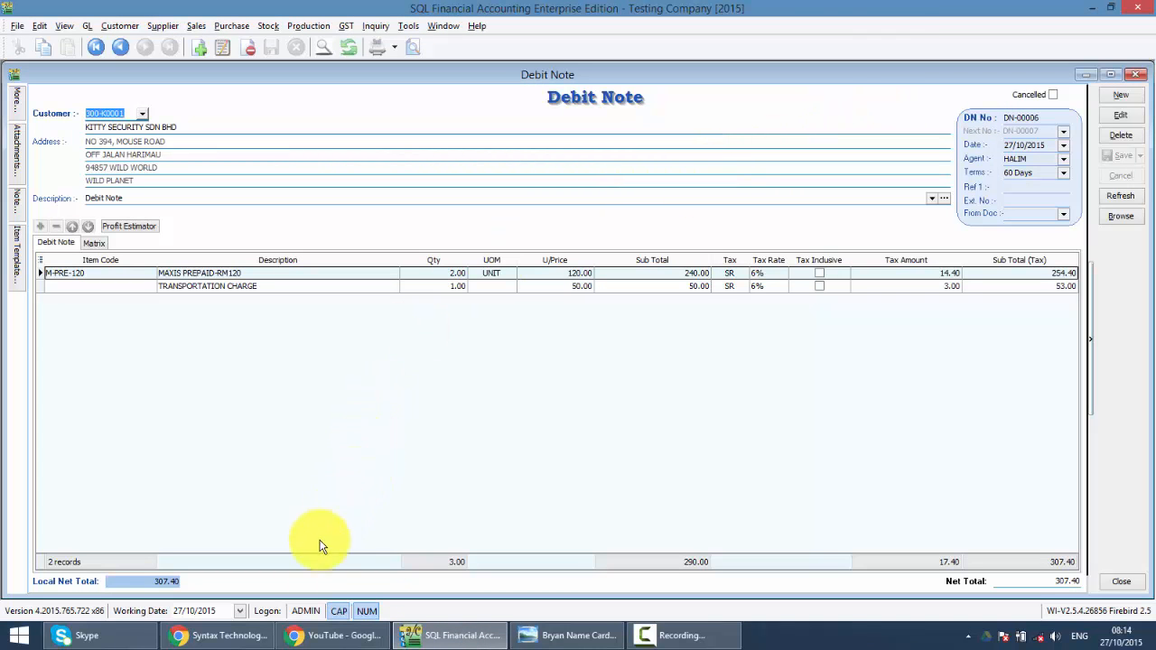
click(216, 636)
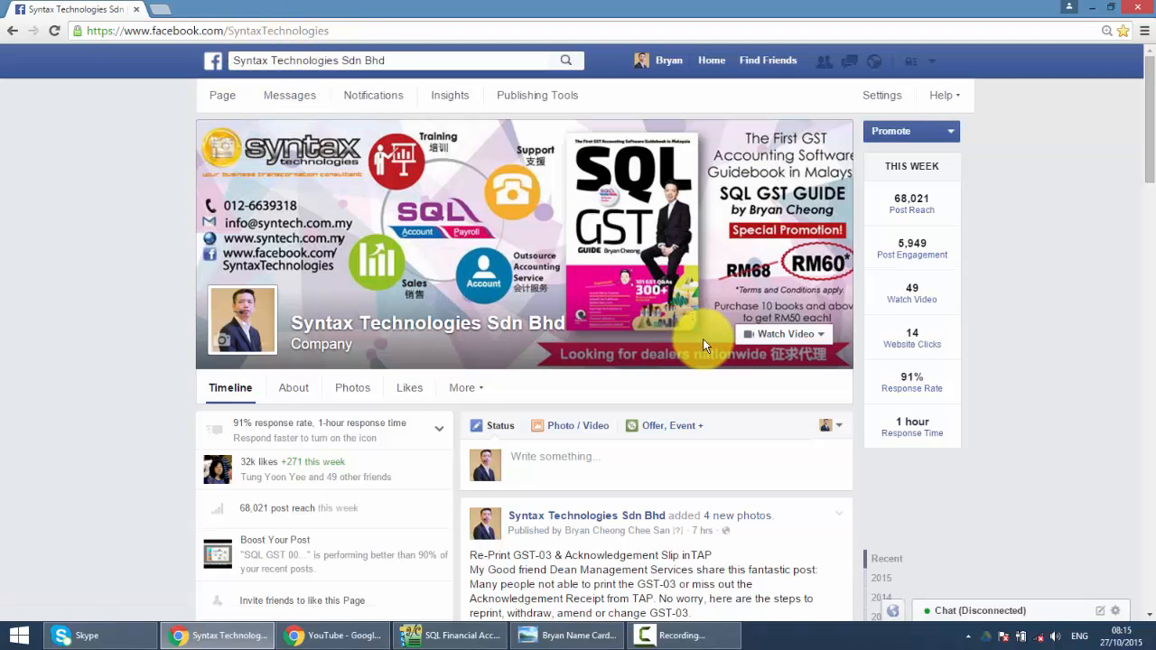
scroll(down, 3)
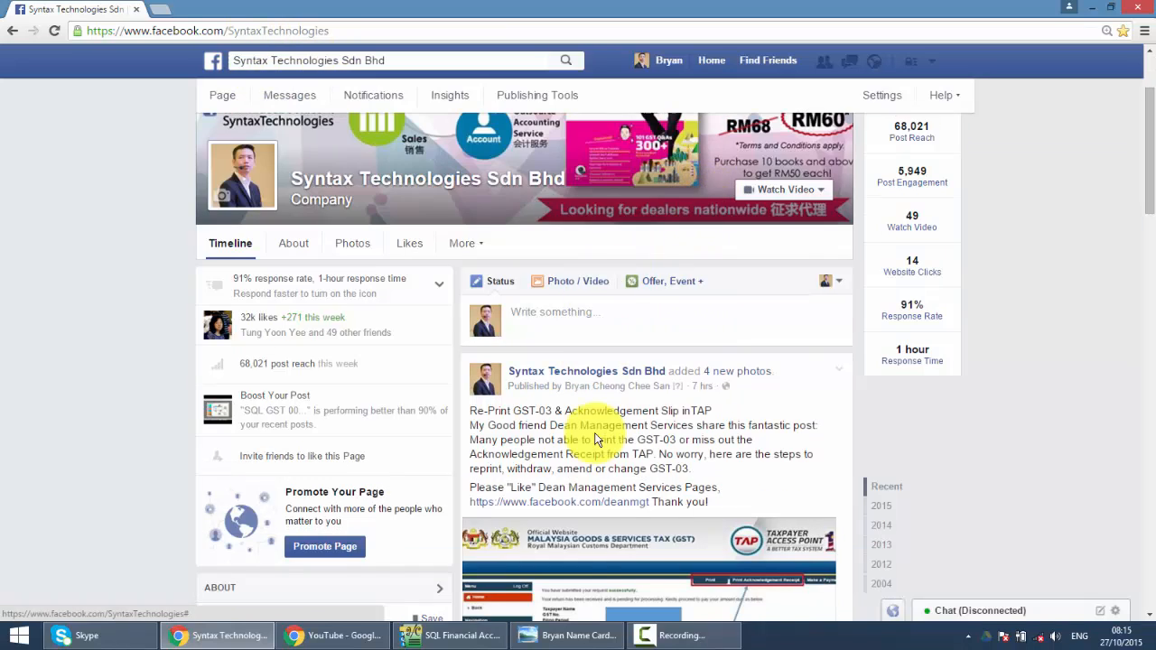
scroll(down, 3)
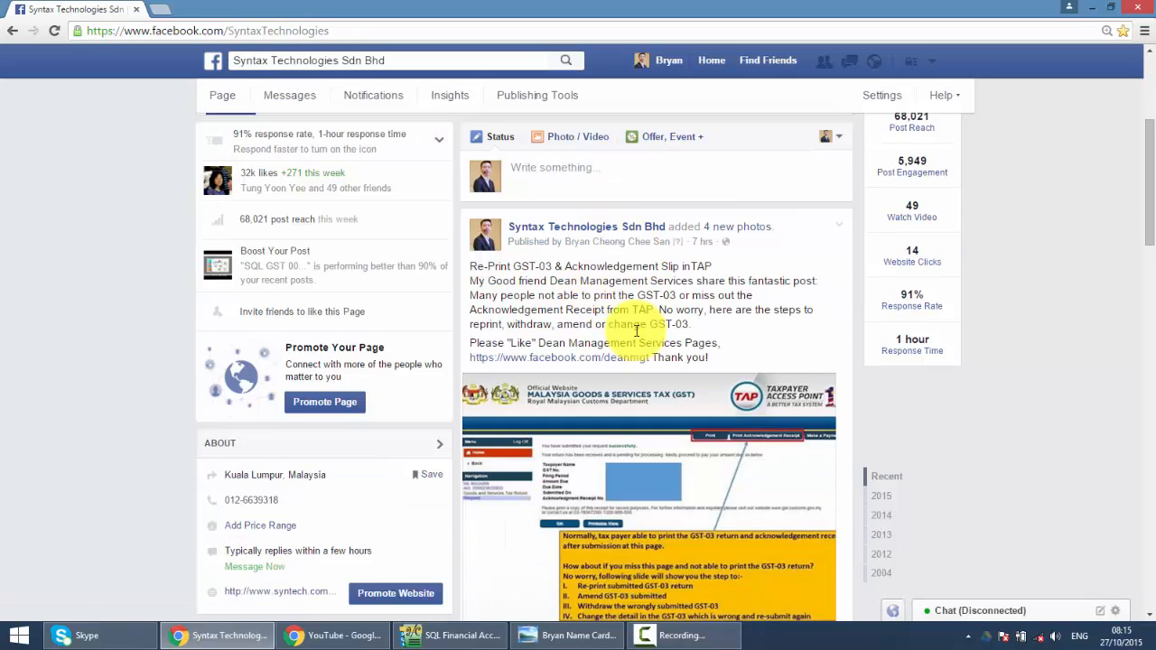
scroll(down, 3)
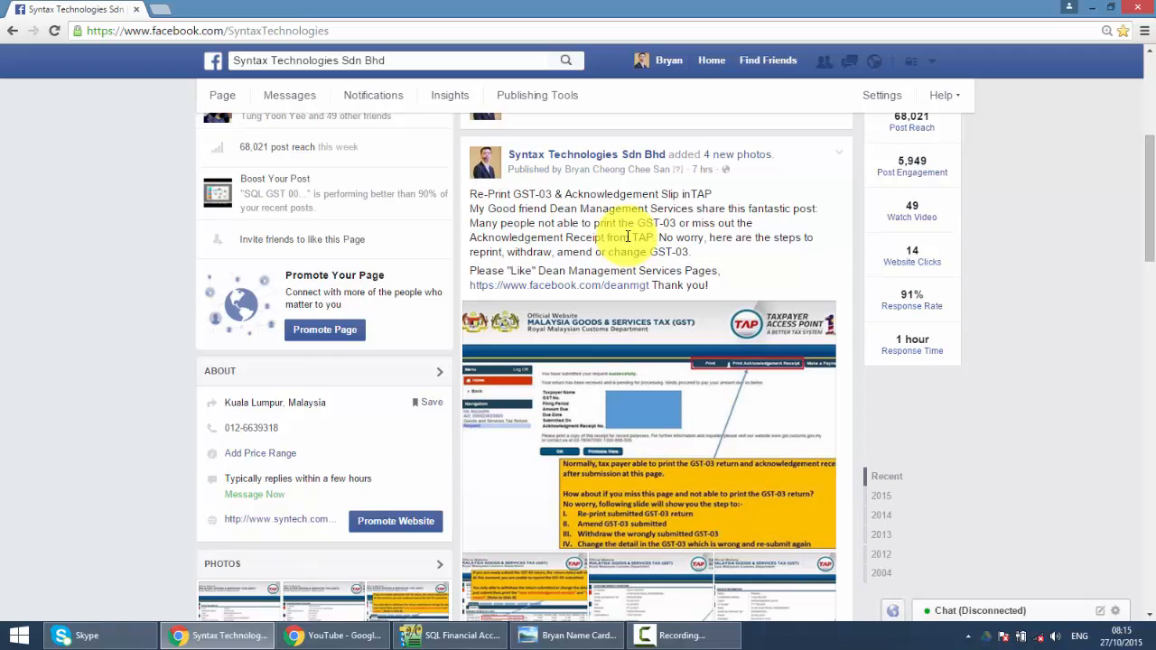
scroll(down, 3)
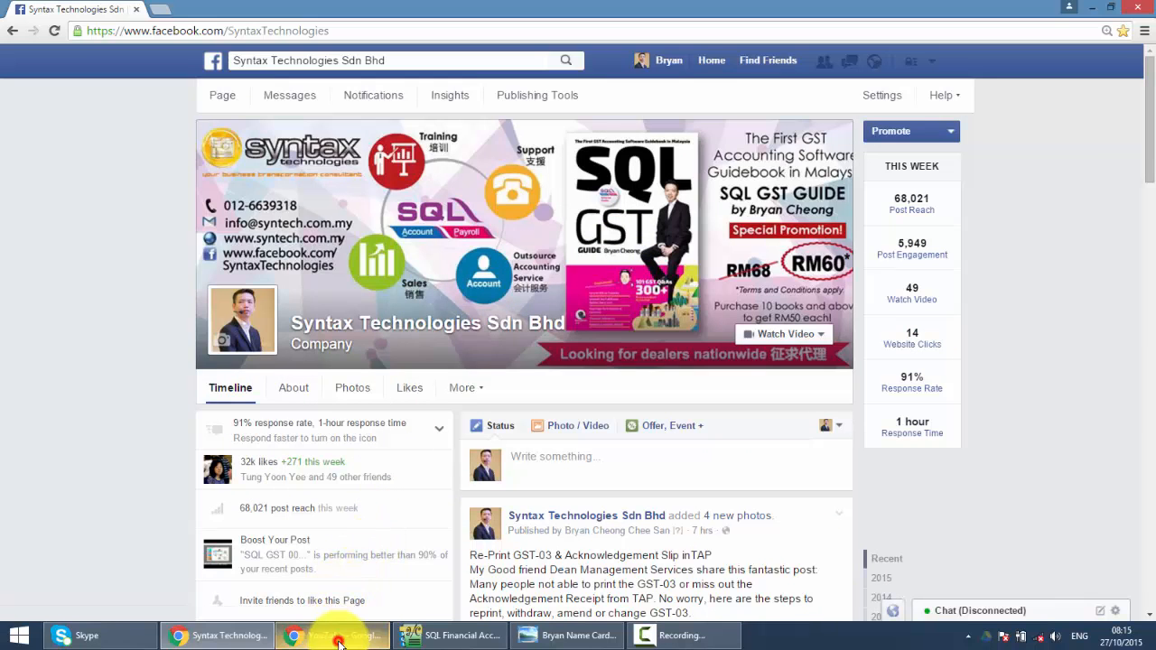
Show the SQL Accounting demo video page, then bring the business card image back to front in Photo Viewer.
click(333, 636)
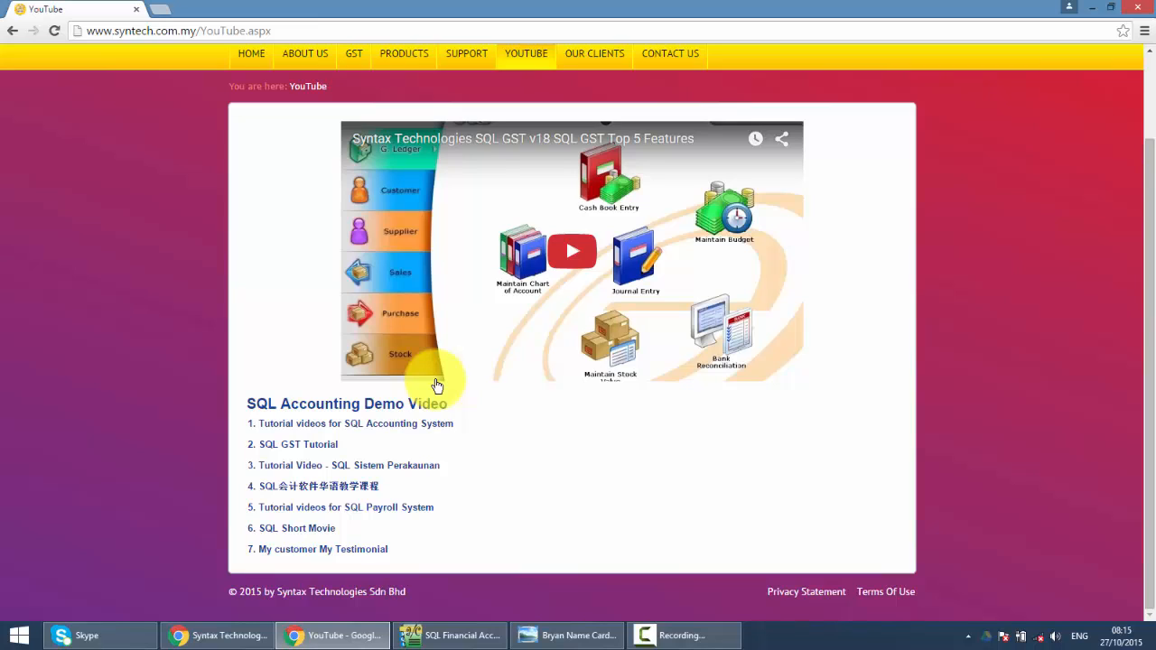
click(568, 636)
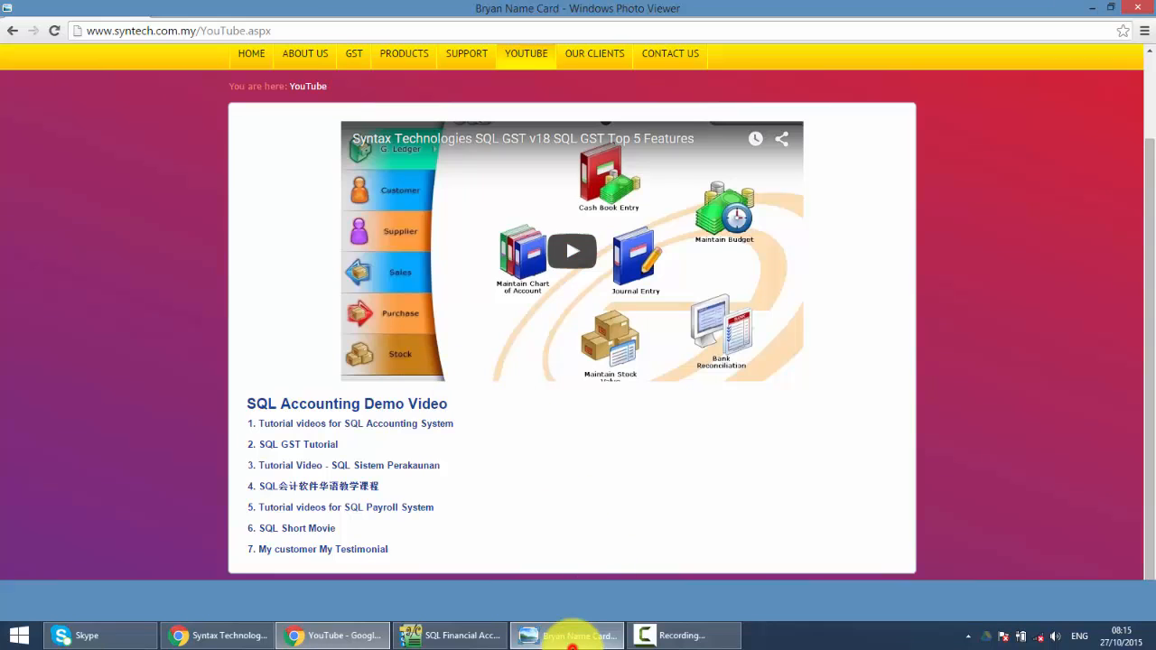
click(567, 636)
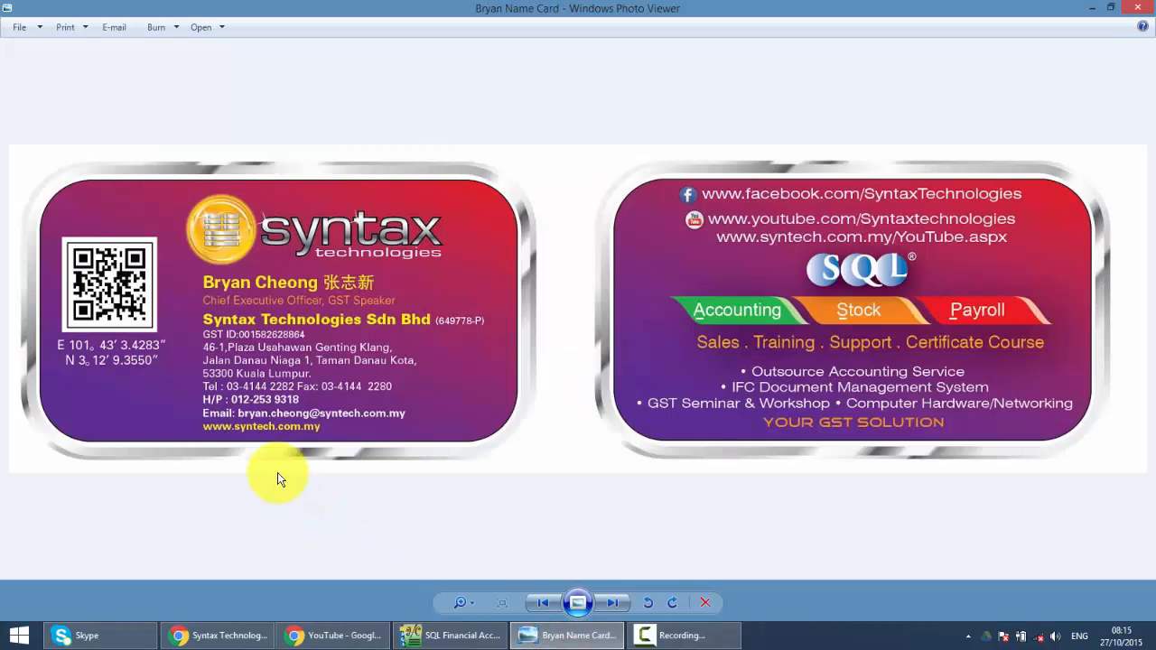